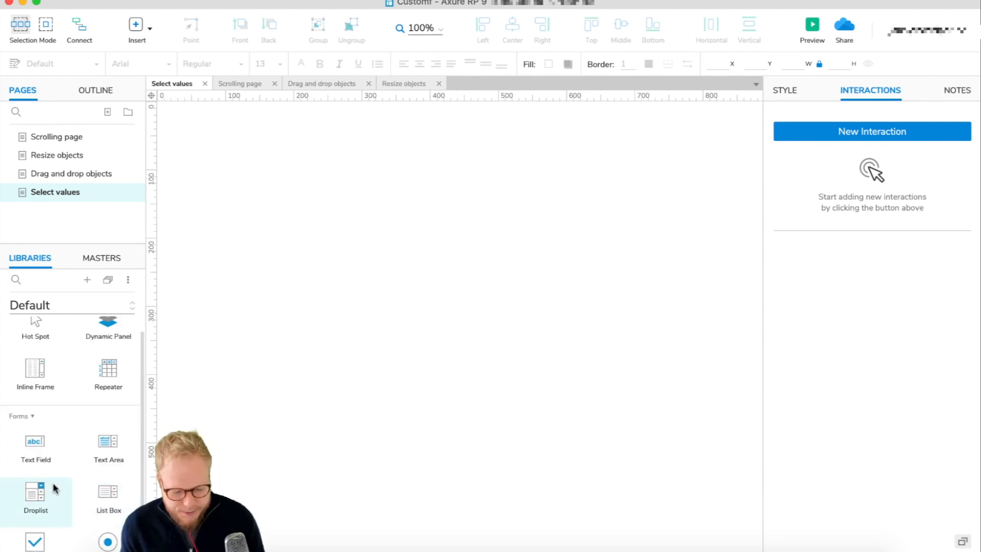
Step: Add a droplist to the Select values page and enlarge it to 336×51
left_click_drag(36, 494, 420, 163)
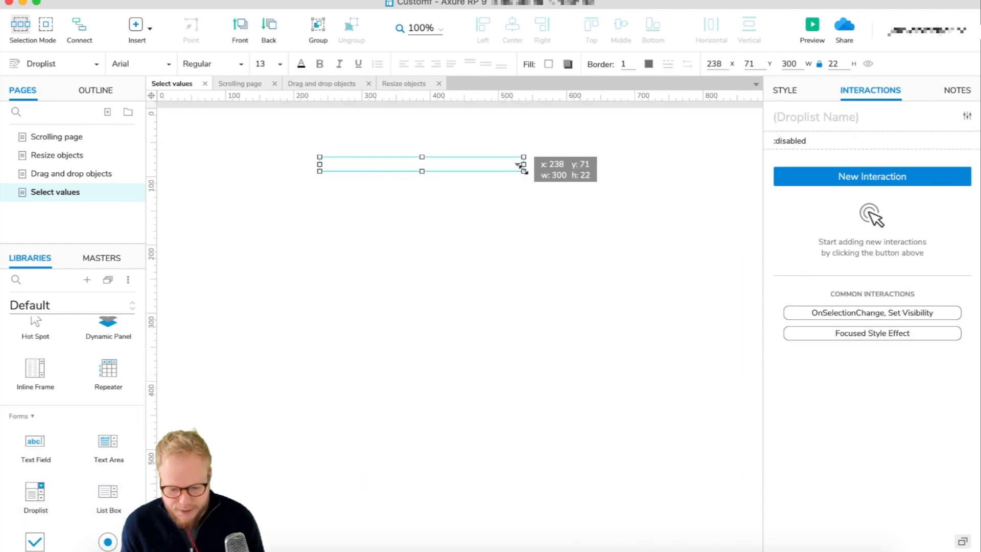
left_click_drag(523, 170, 543, 220)
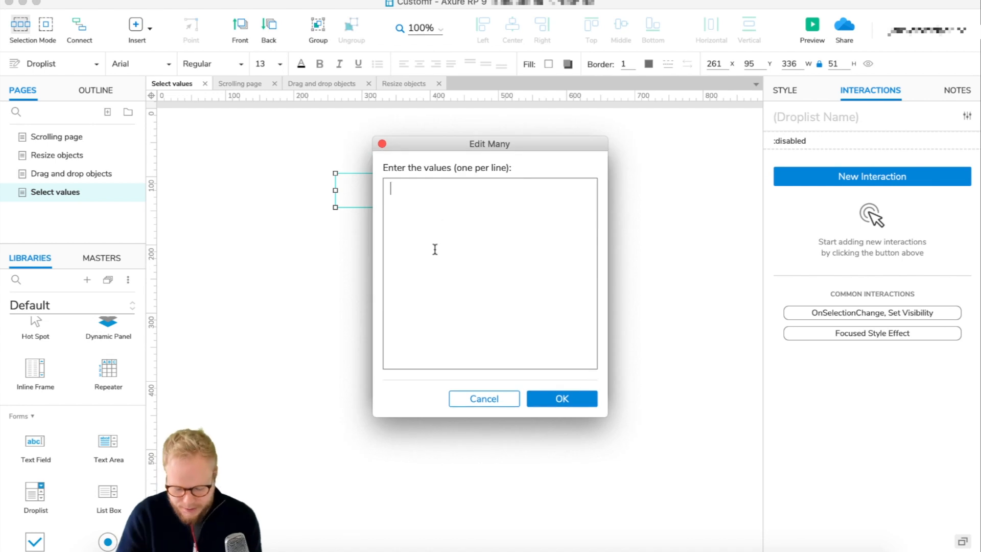
Step: Fill the droplist with Axure 7, Axure 8 and Axure 9, plus a default 'Select one' first
type("Axure 9")
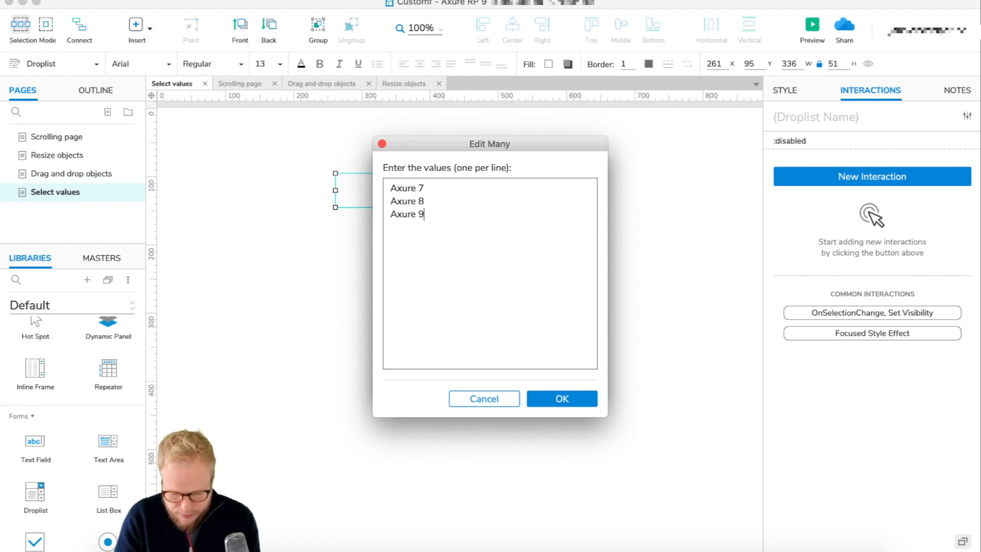
left_click(560, 398)
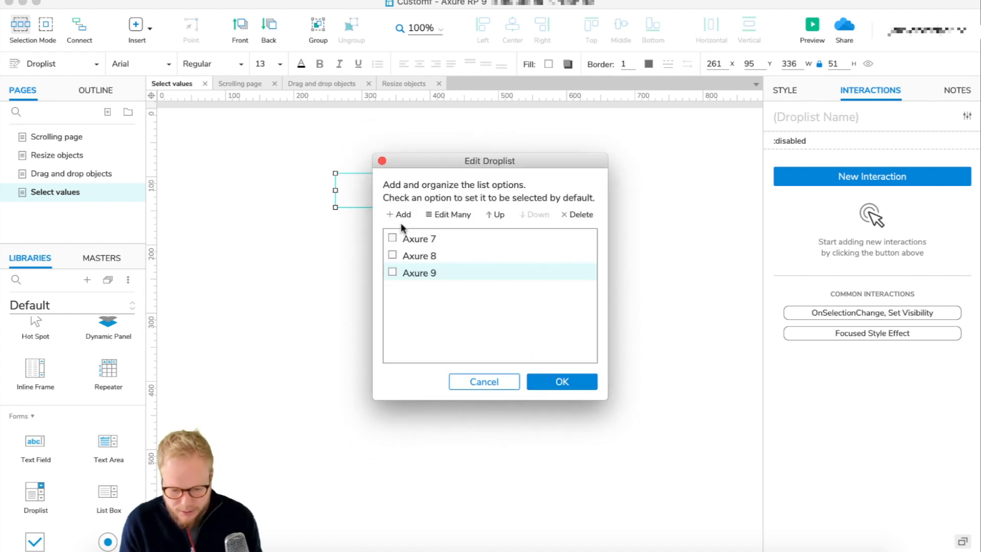
type("Select one")
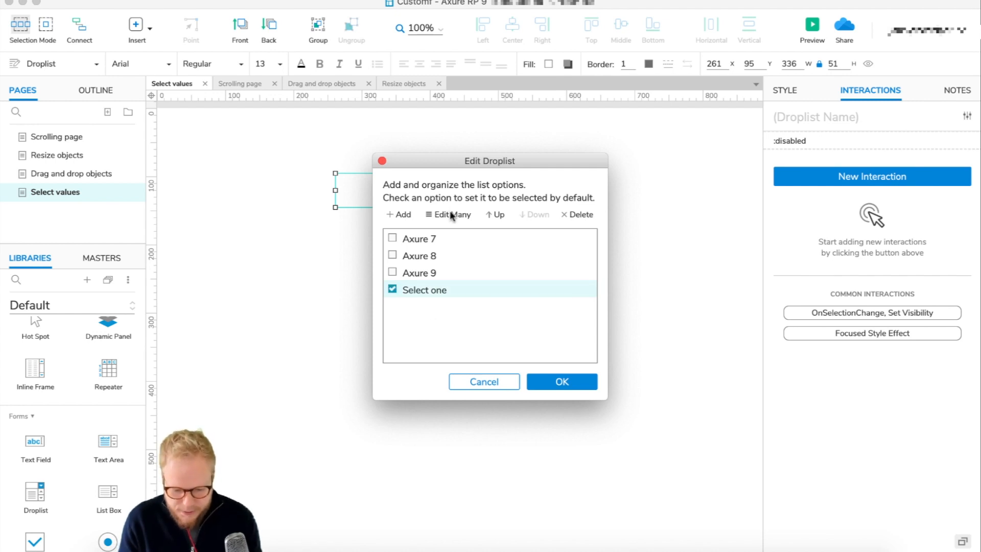
left_click(494, 214)
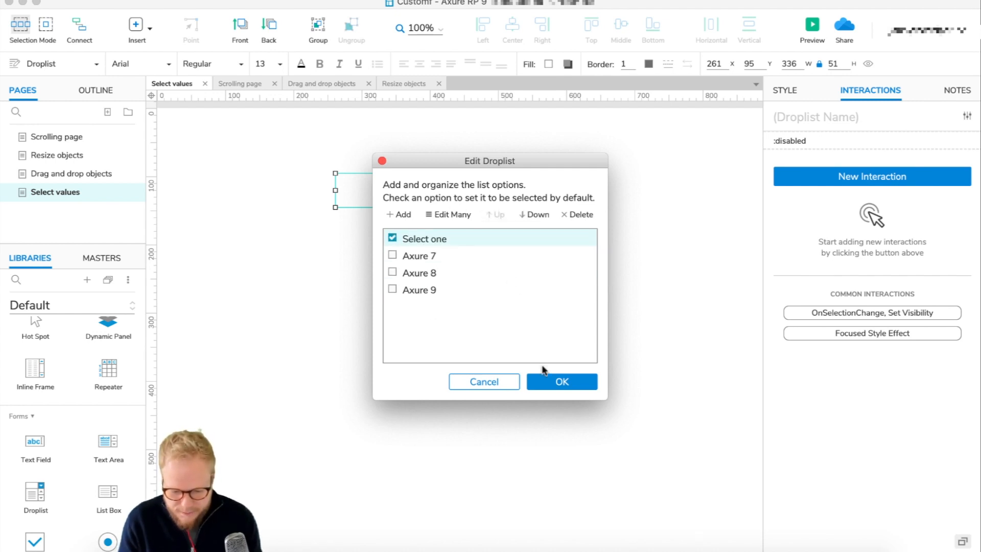
left_click(560, 381)
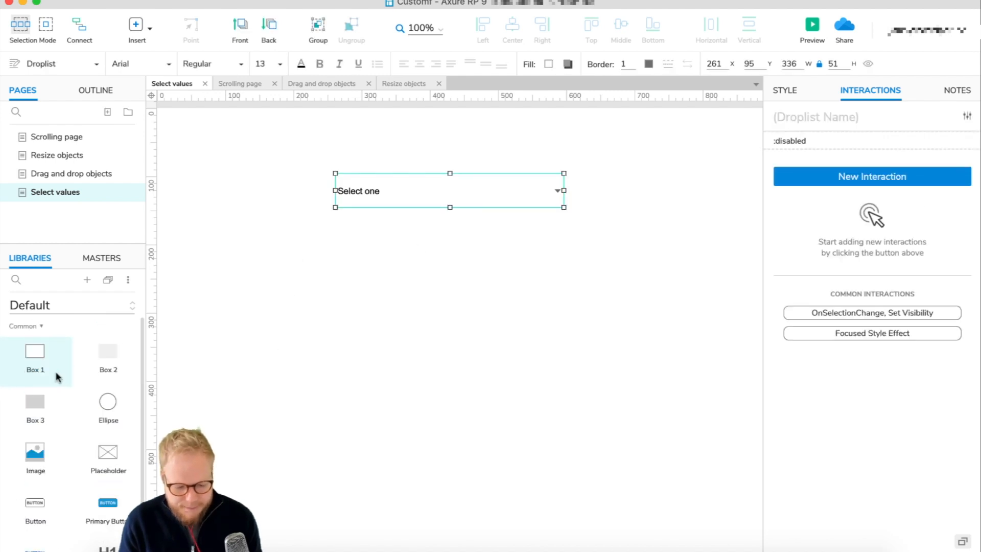
Step: Place a grey box under the droplist at its width and show the box's style properties
left_click_drag(108, 350, 433, 287)
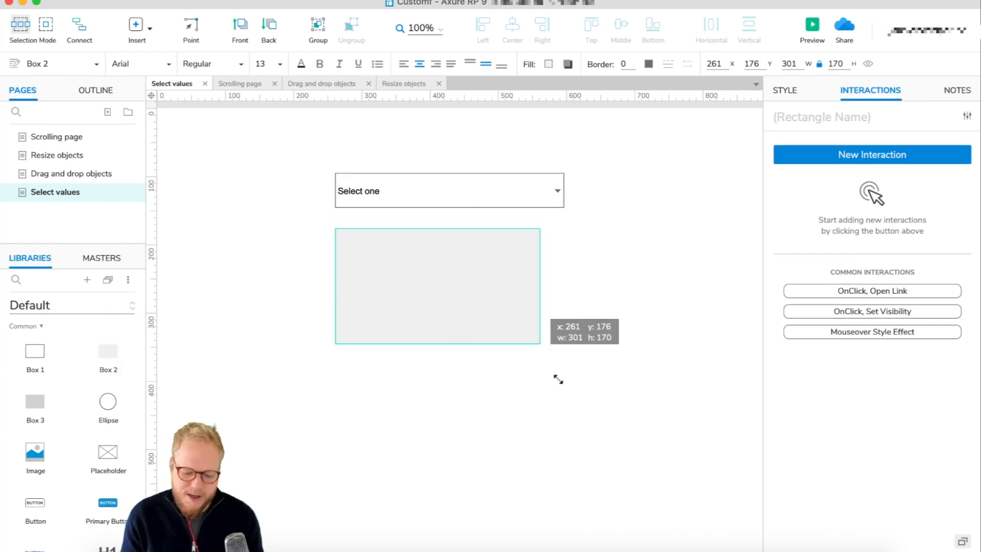
left_click(597, 352)
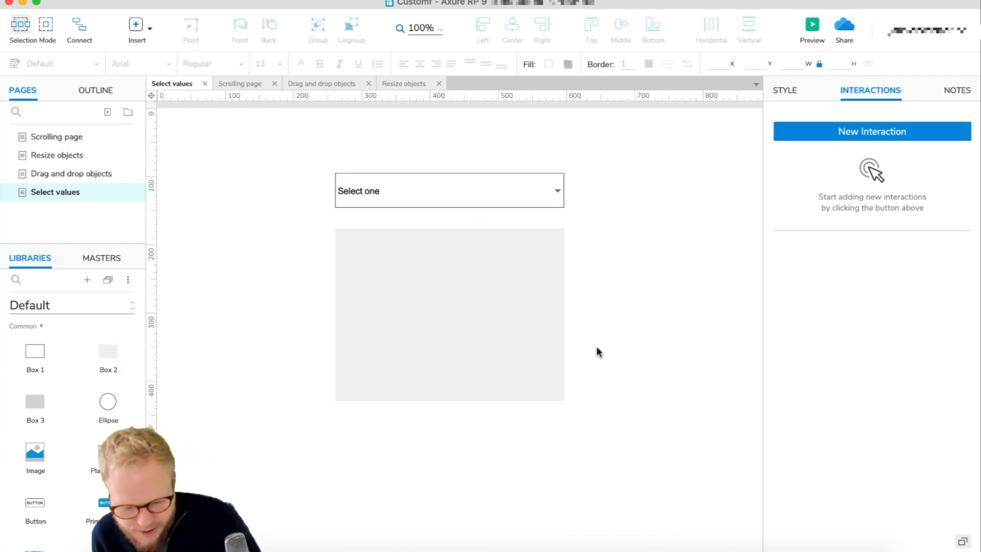
left_click(448, 313)
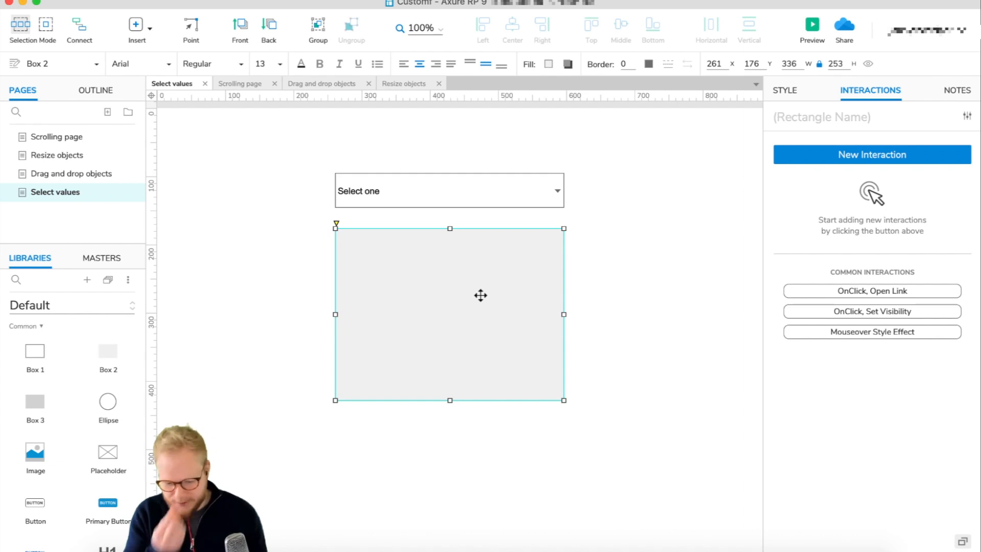
left_click(785, 89)
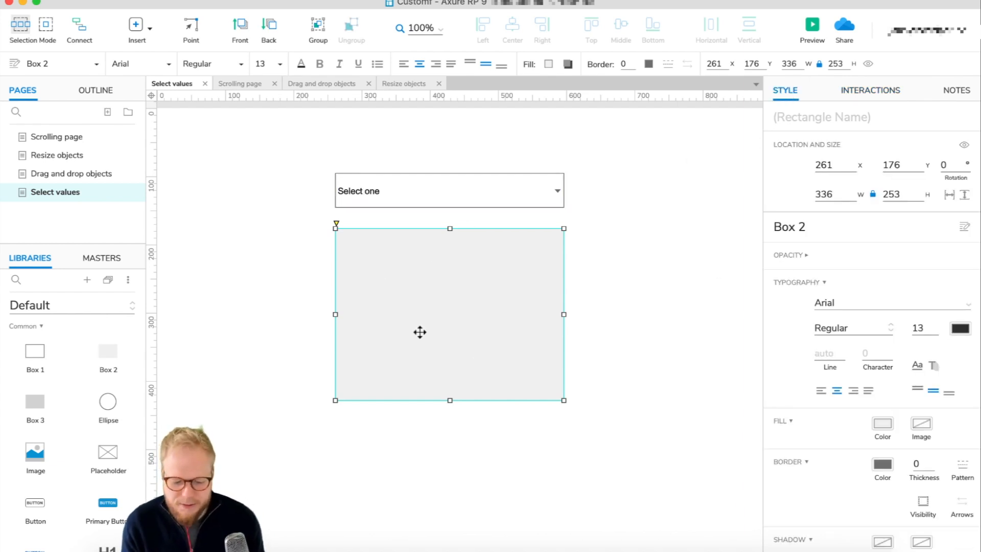
scroll("down", 3)
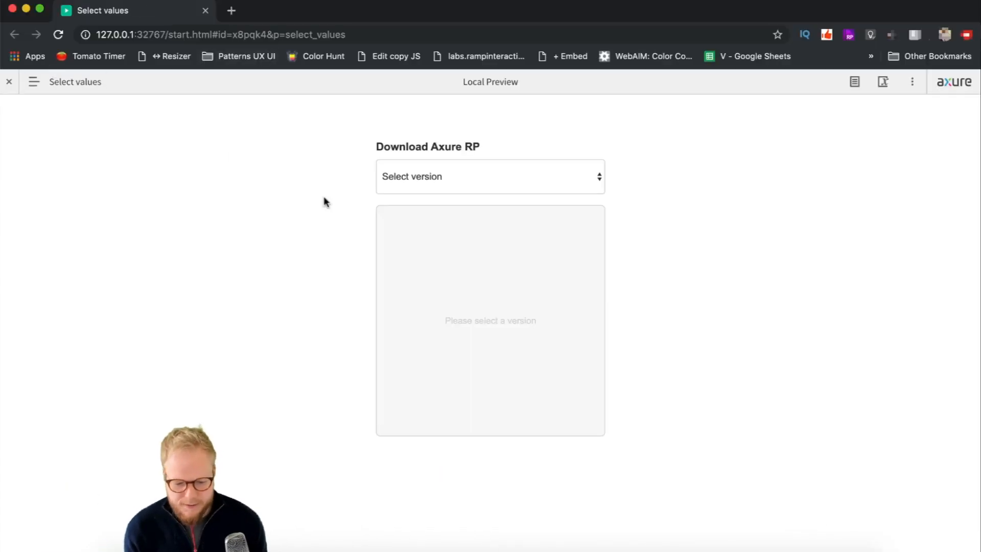
Step: In the browser preview, switch the droplist among Axure 9, 7 and 8 with the toolbar collapsed
left_click(8, 82)
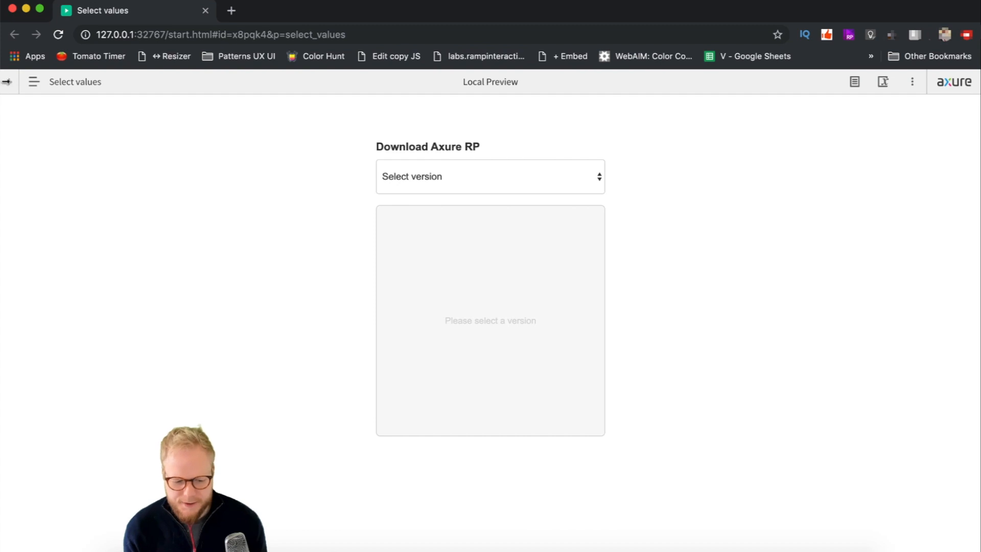
left_click(490, 176)
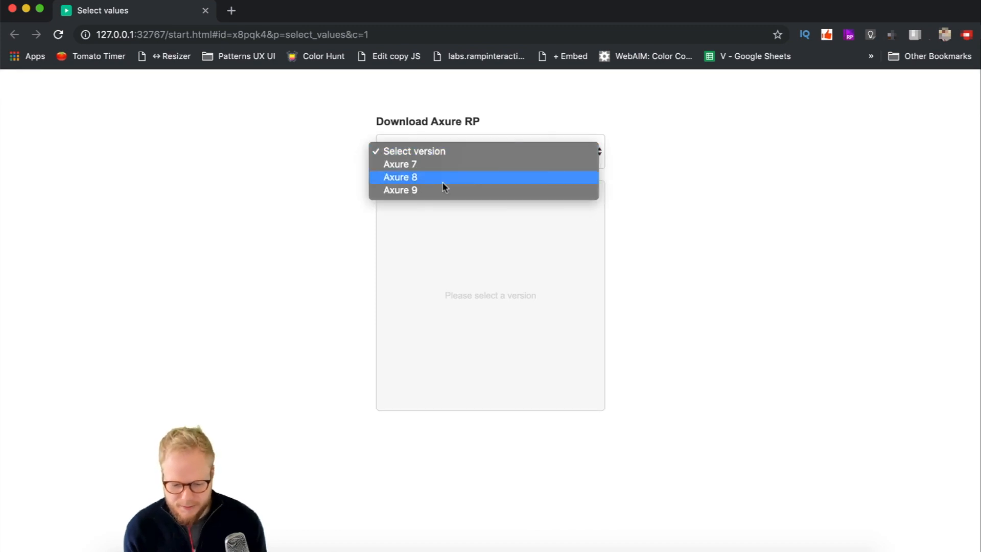
left_click(400, 189)
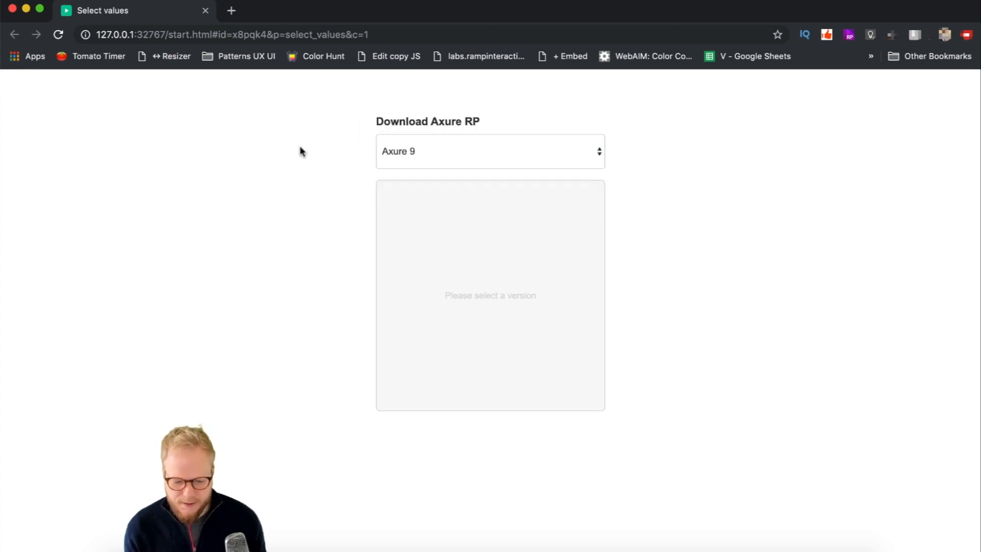
left_click(490, 151)
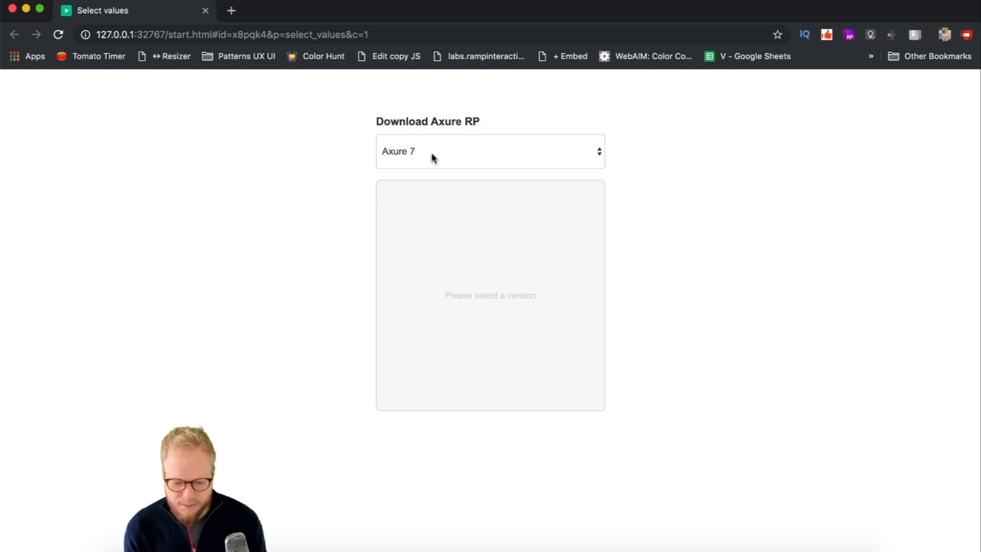
left_click(490, 151)
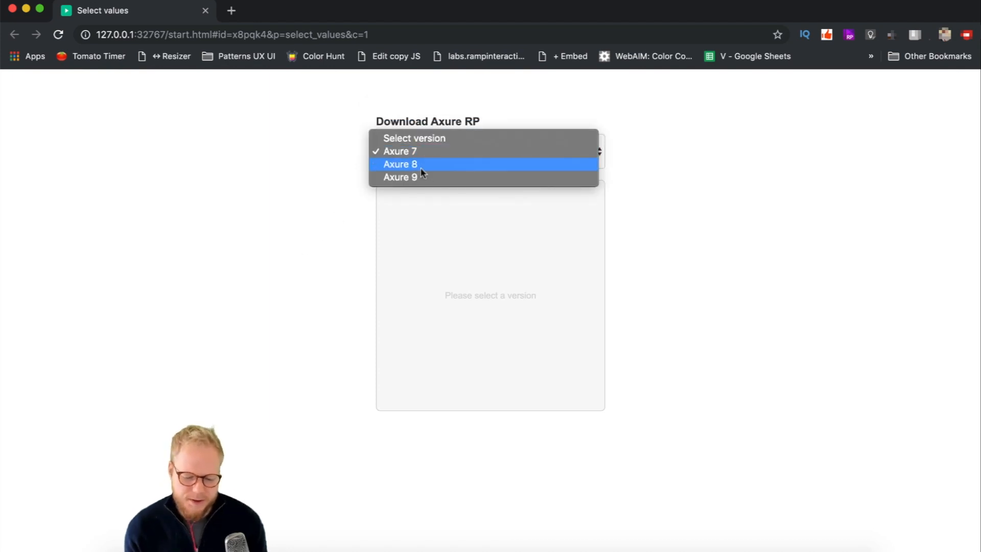
left_click(400, 164)
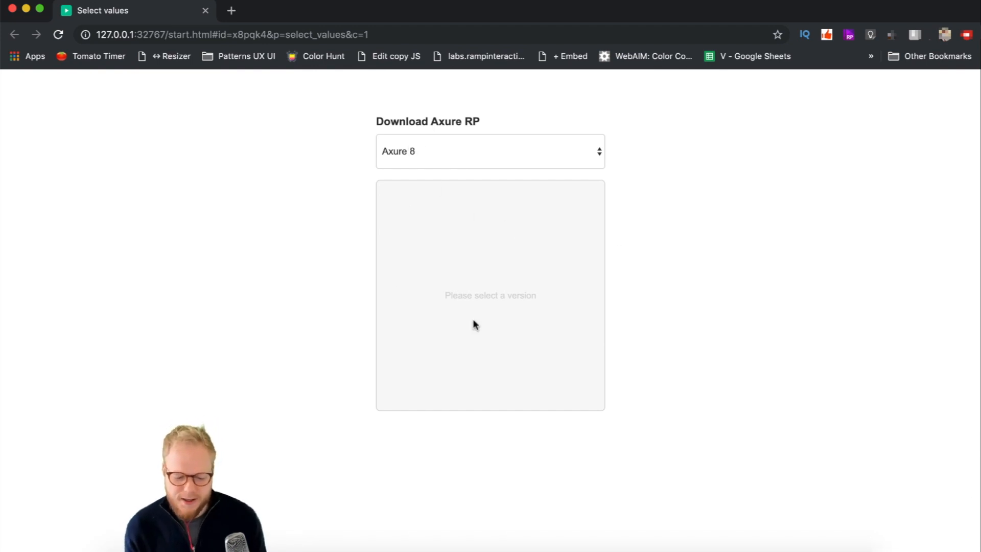
mouse_move(479, 217)
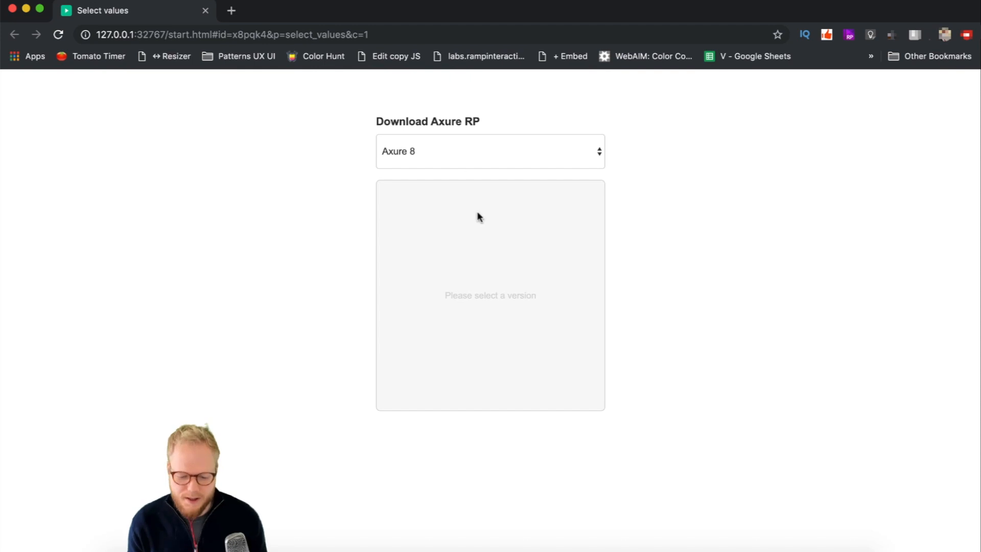
left_click(490, 150)
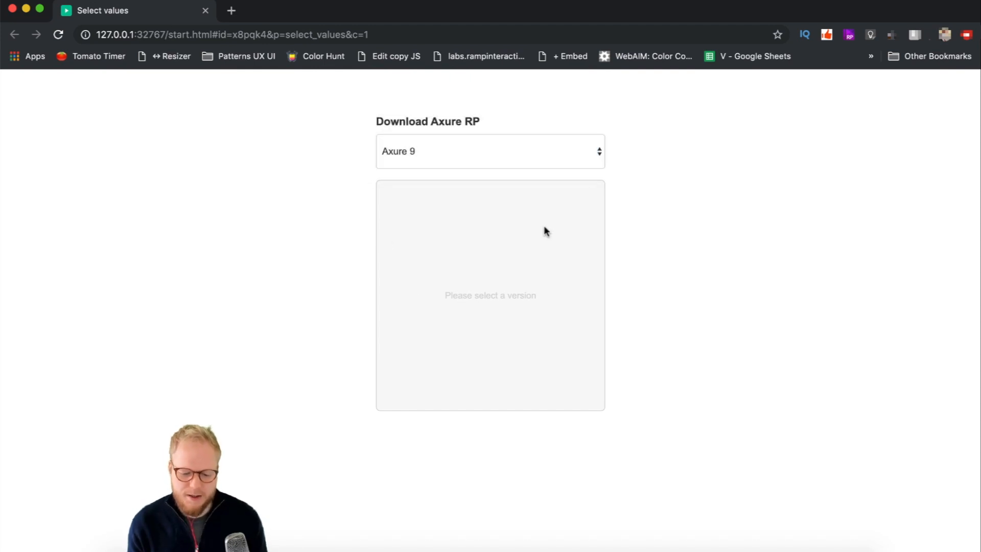
mouse_move(263, 255)
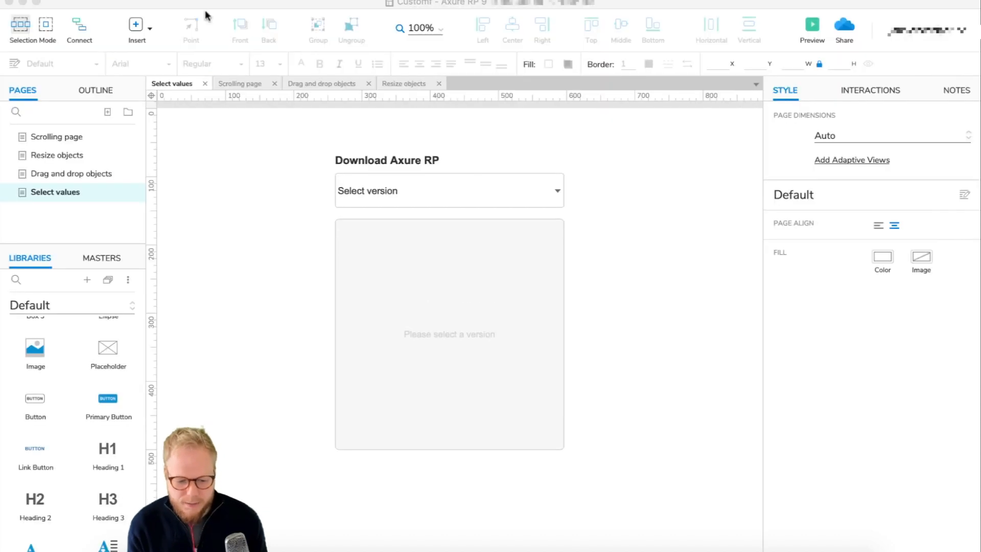
Step: Name the grey box's dynamic panel ++ContentContainer and open it for state editing
left_click(449, 334)
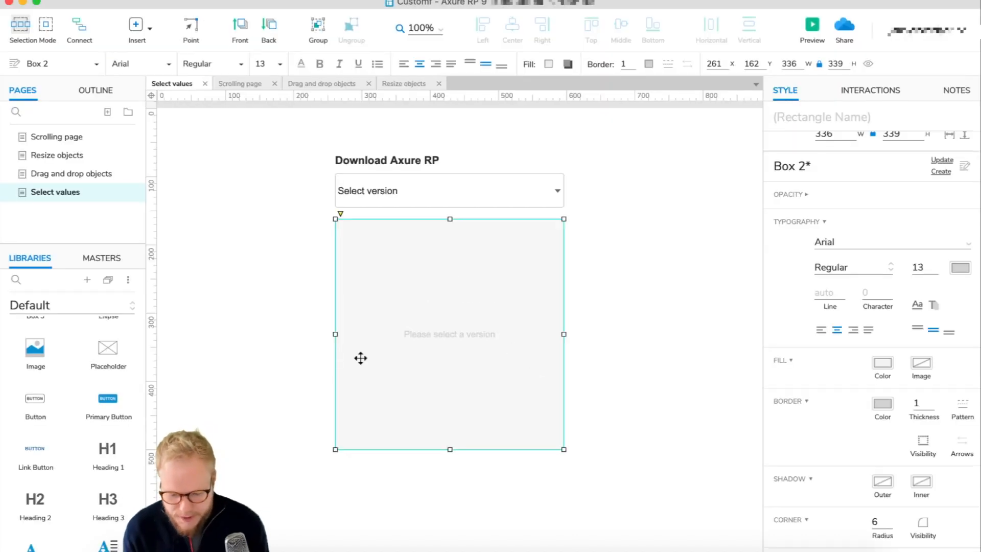
mouse_move(459, 315)
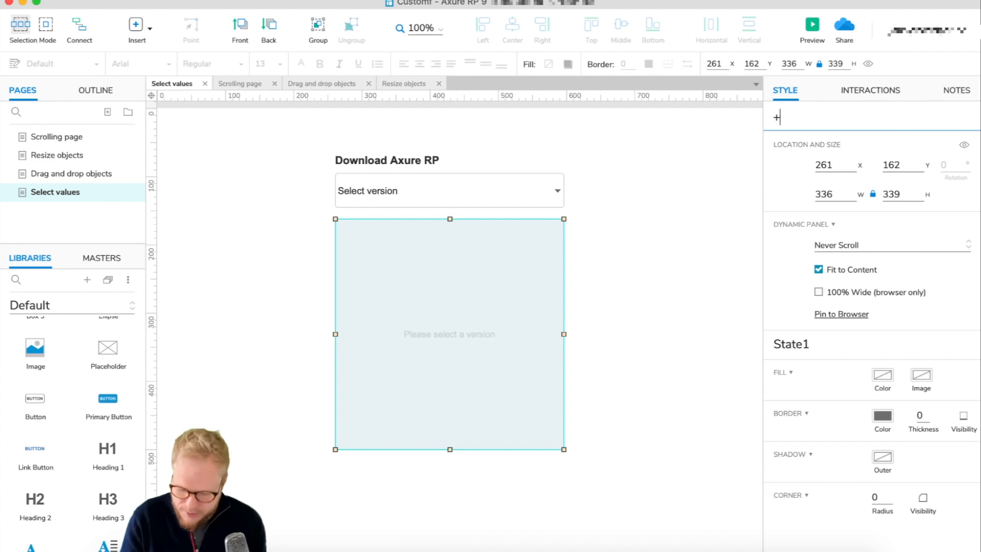
type("+Conta")
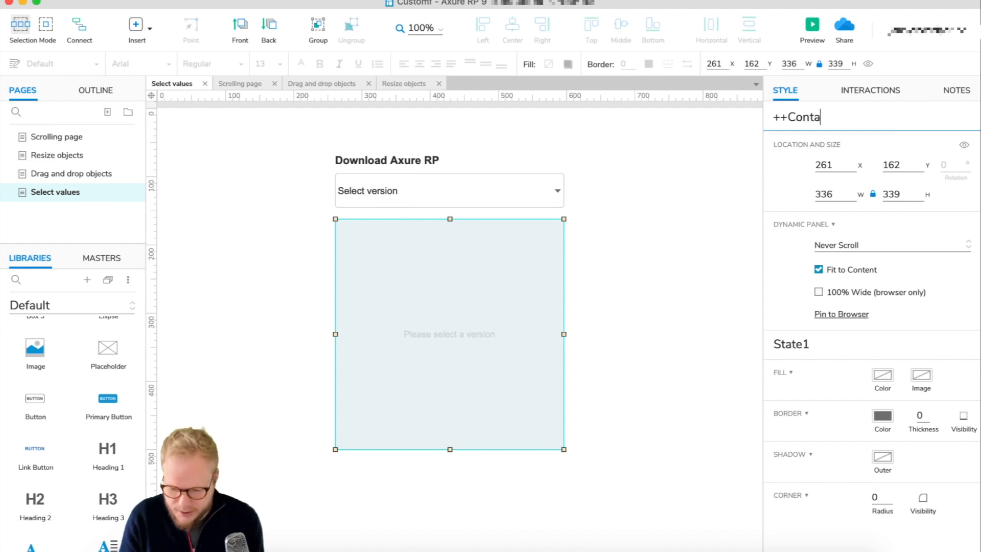
type("entContainer")
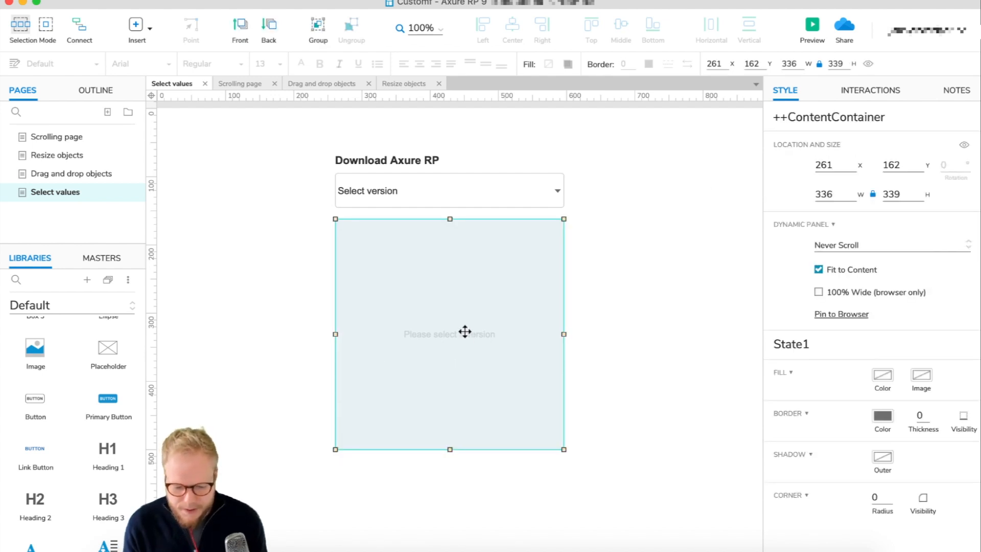
double_click(449, 333)
type("Default")
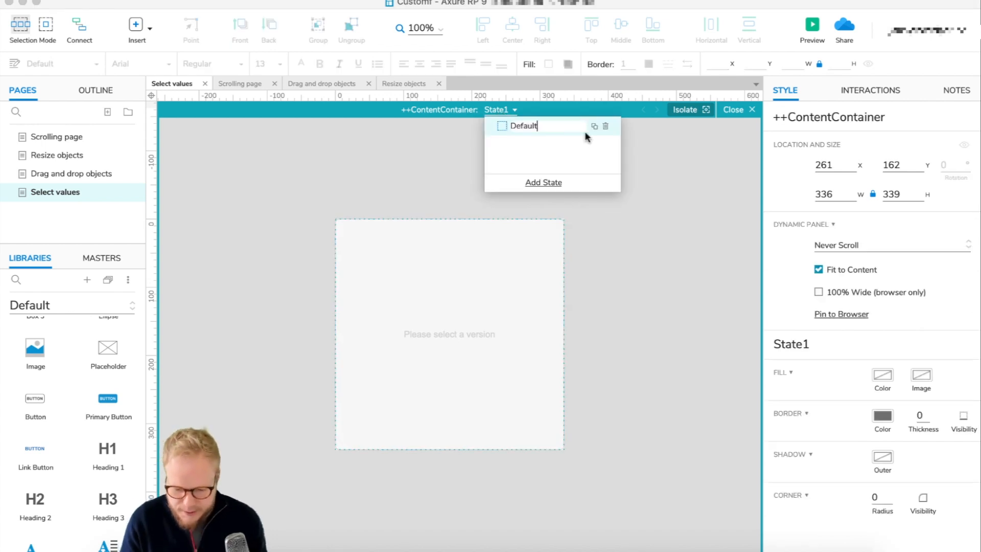
Step: Duplicate states to create 7, 8 and 9, filling state 7 with an image and Download button
type("A")
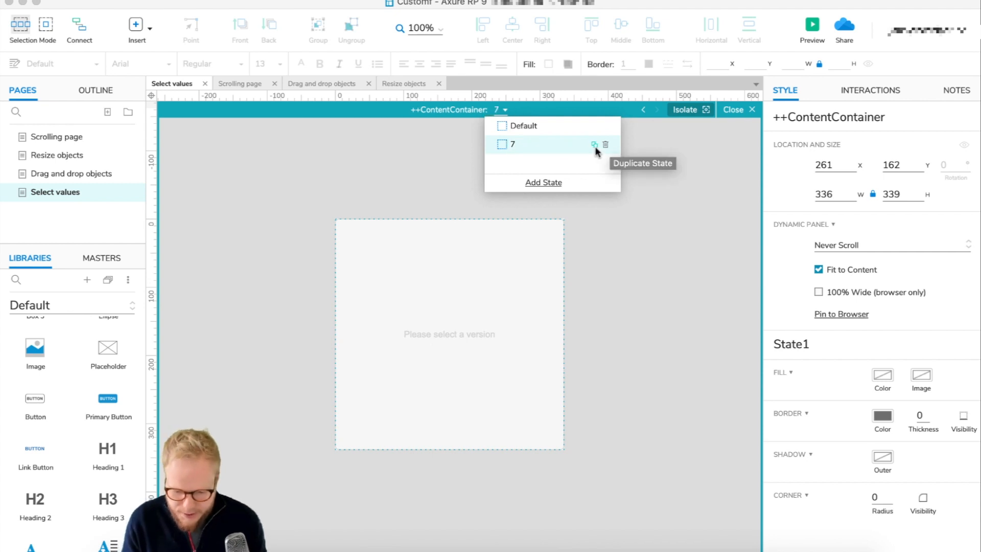
left_click(594, 144)
type("9")
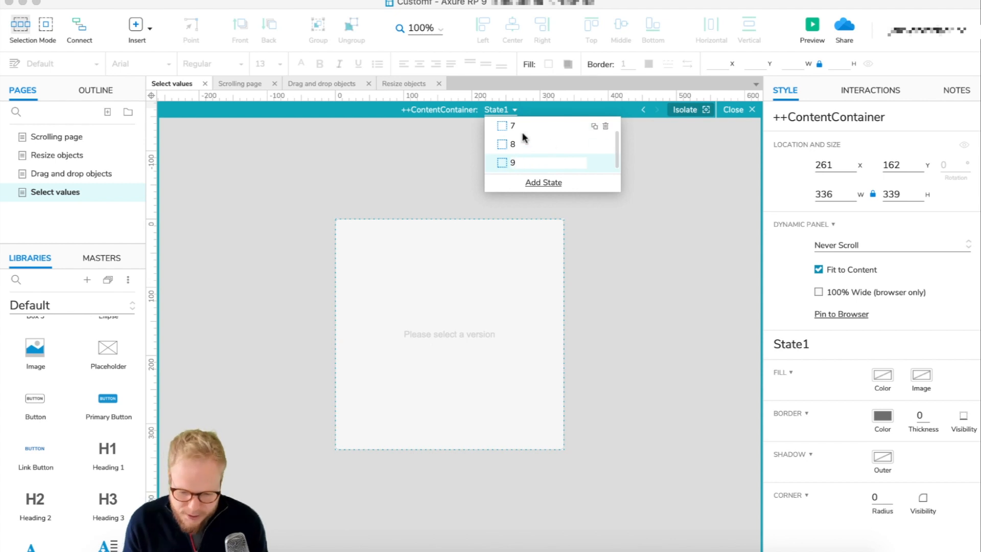
left_click(512, 125)
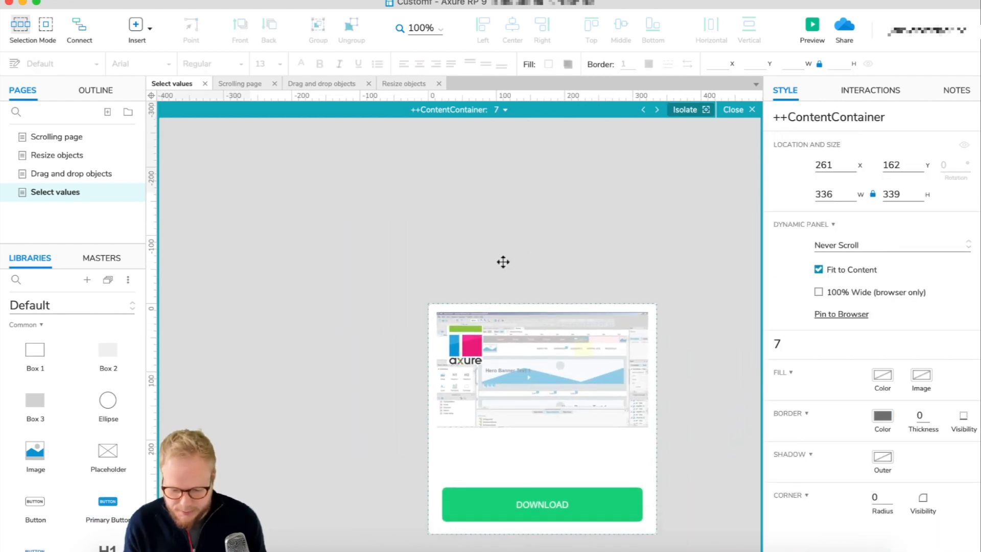
left_click(655, 109)
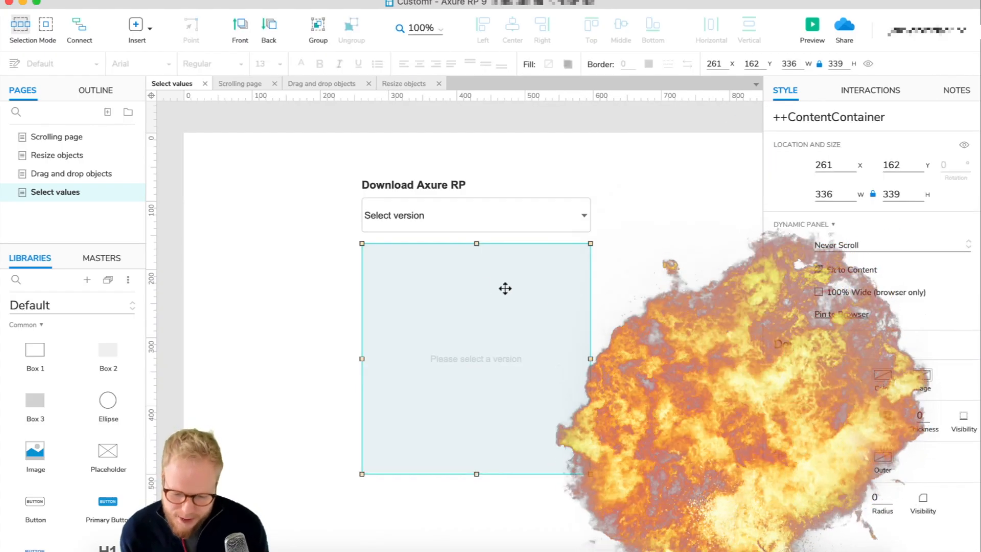
Step: Select the version droplist on the page
left_click(475, 215)
type("++")
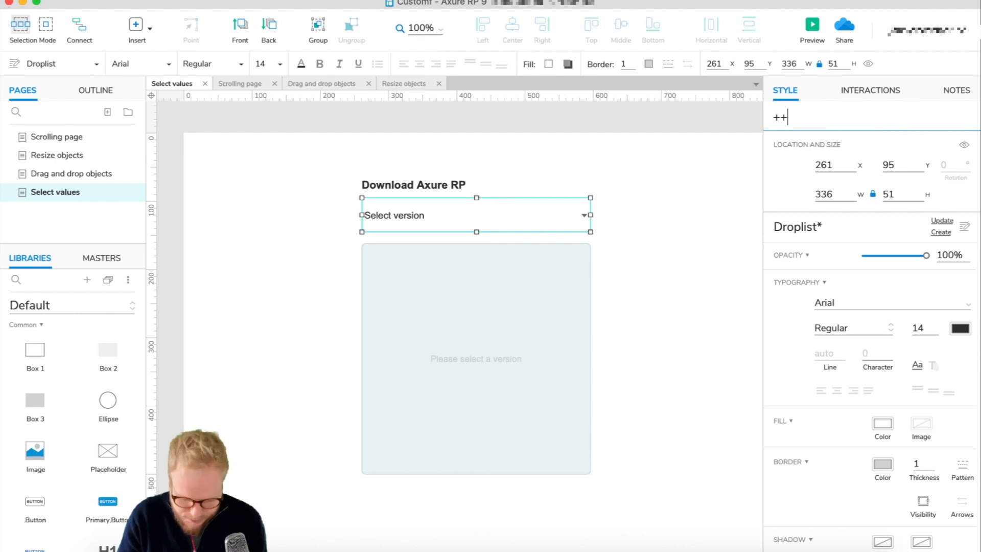
Step: Name the droplist ++Droplist and add an OnSelectionChange interaction
type("Dro")
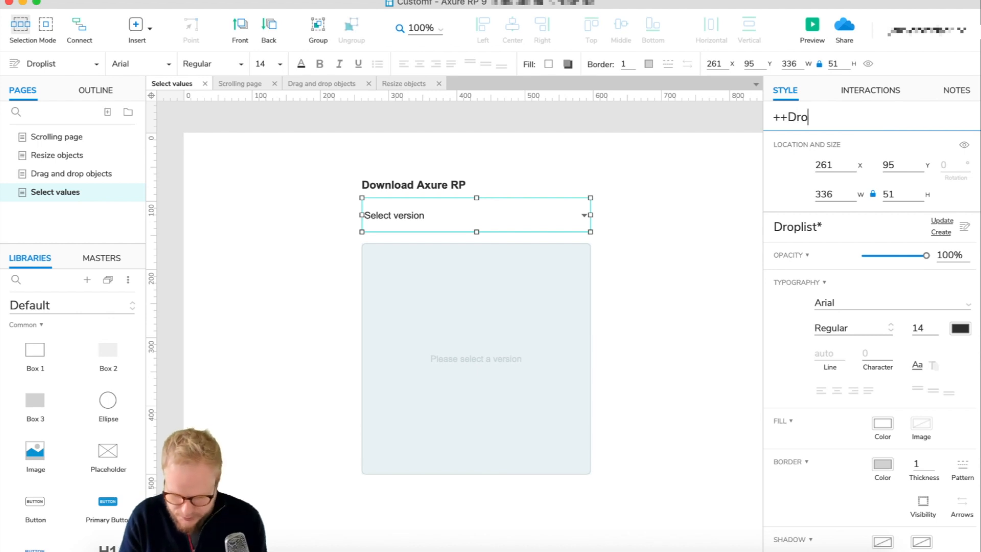
left_click(870, 90)
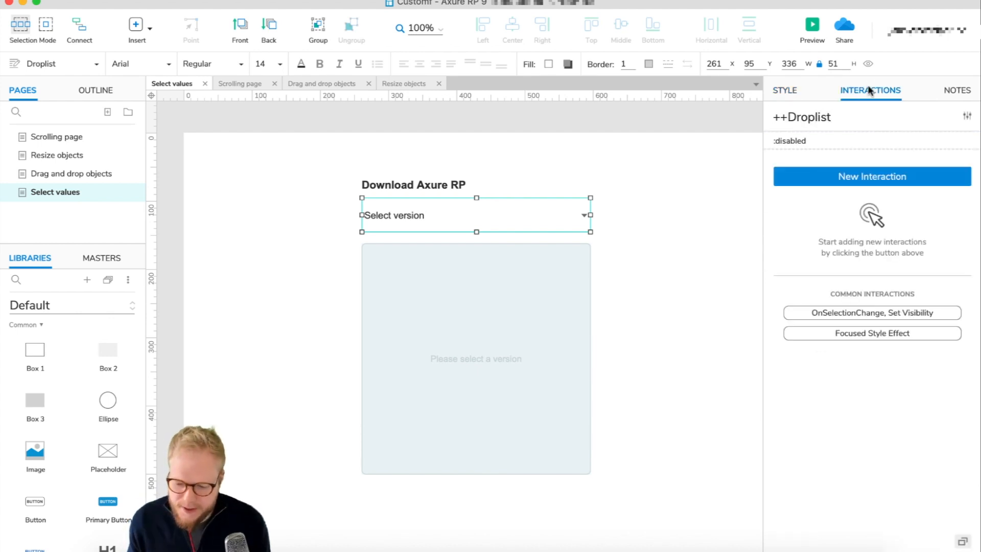
mouse_move(858, 311)
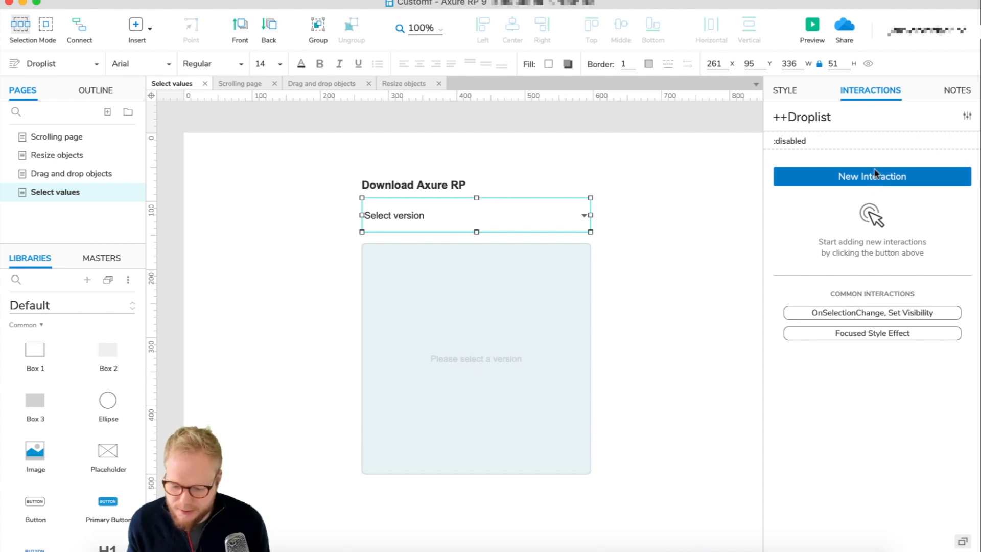
left_click(870, 176)
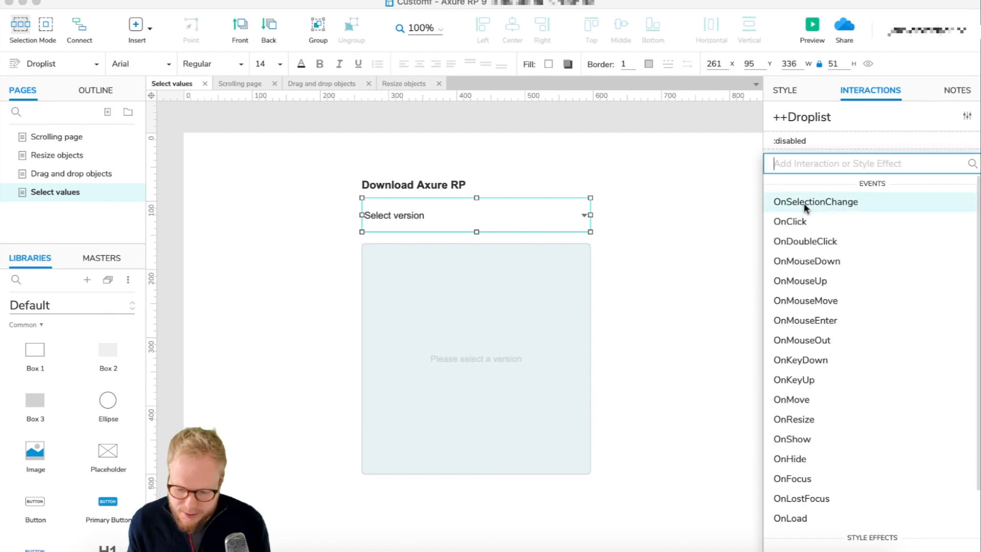
left_click(815, 201)
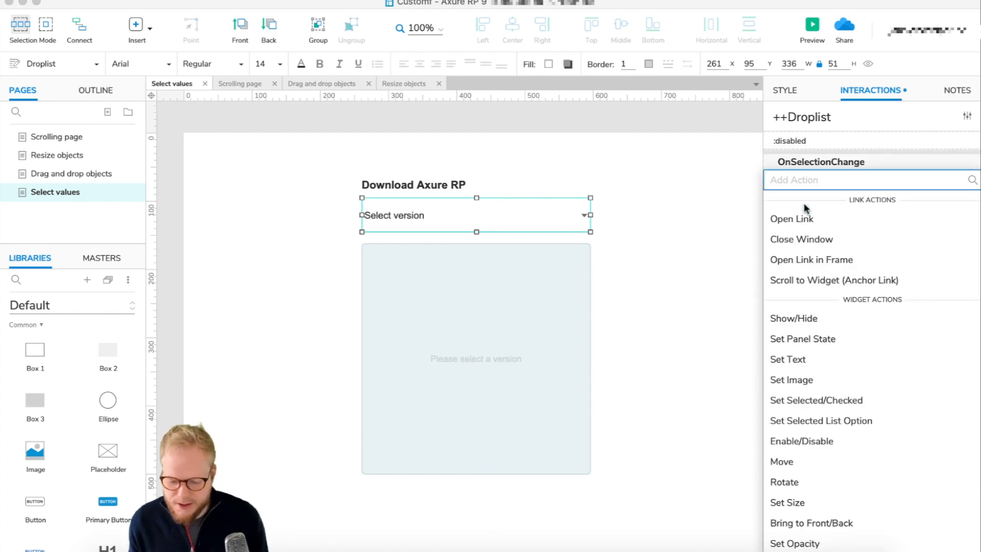
Step: Add a Set Panel State action showing ++ContentContainer state 7 with a fade
left_click(803, 339)
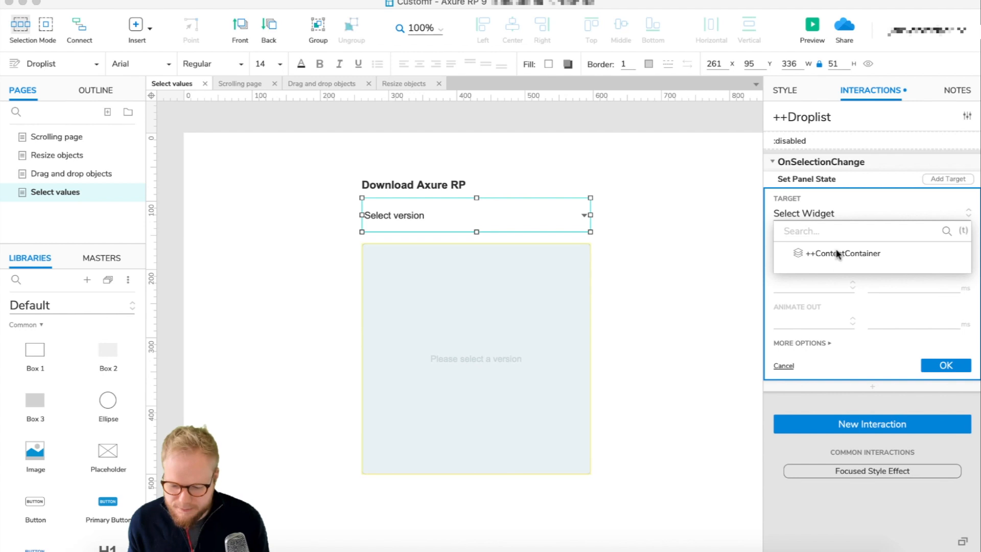
left_click(843, 253)
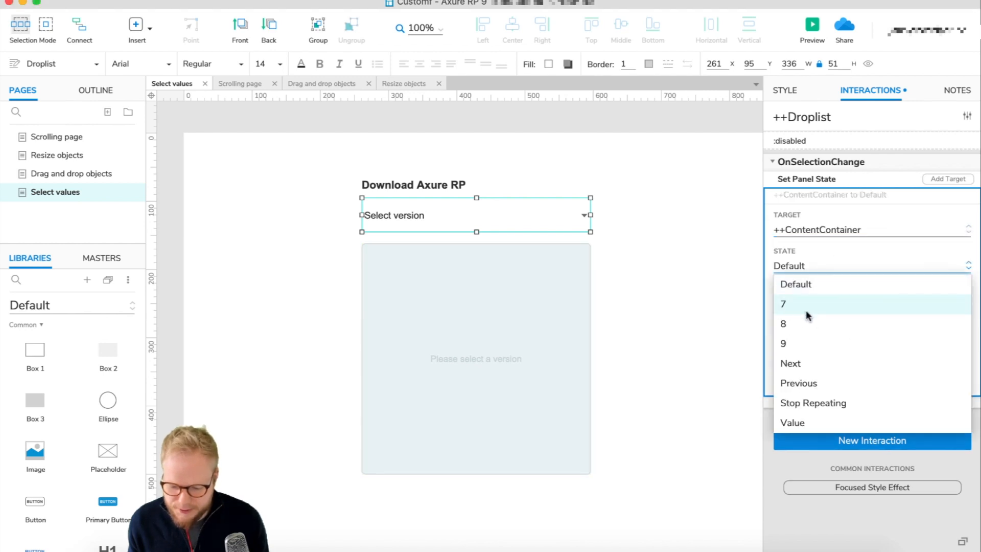
left_click(783, 303)
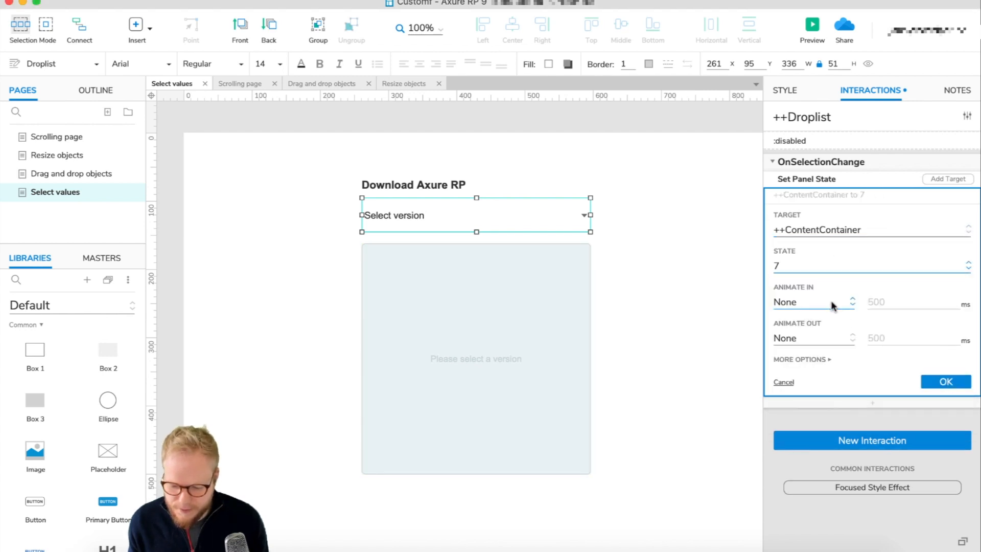
left_click(812, 302)
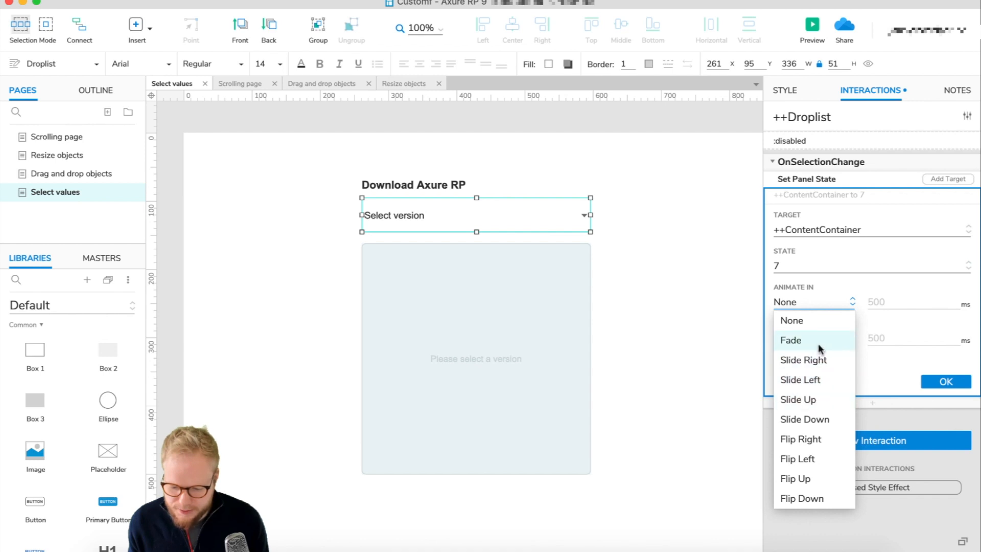
left_click(791, 340)
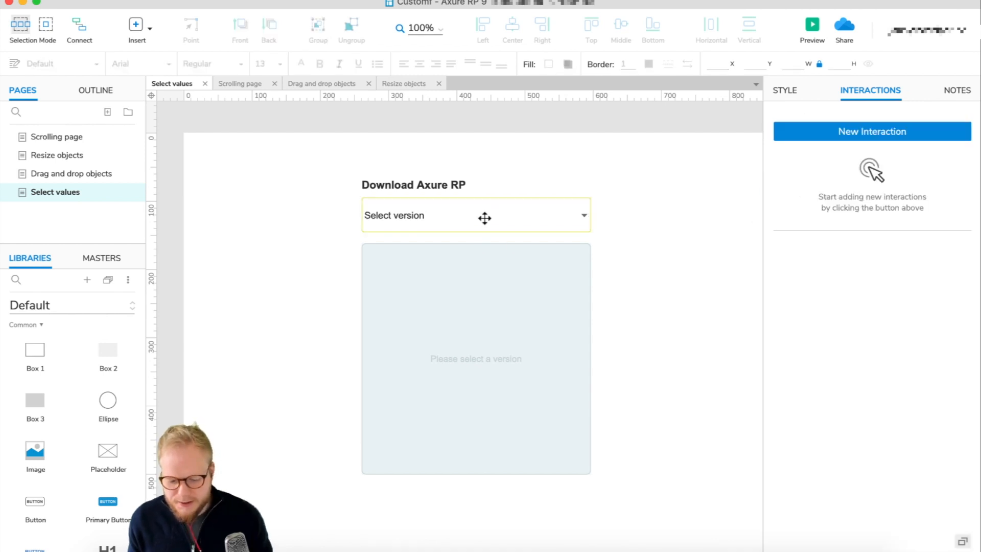
Step: Make the selection-change case run only when the selected option equals Axure 7
left_click(476, 215)
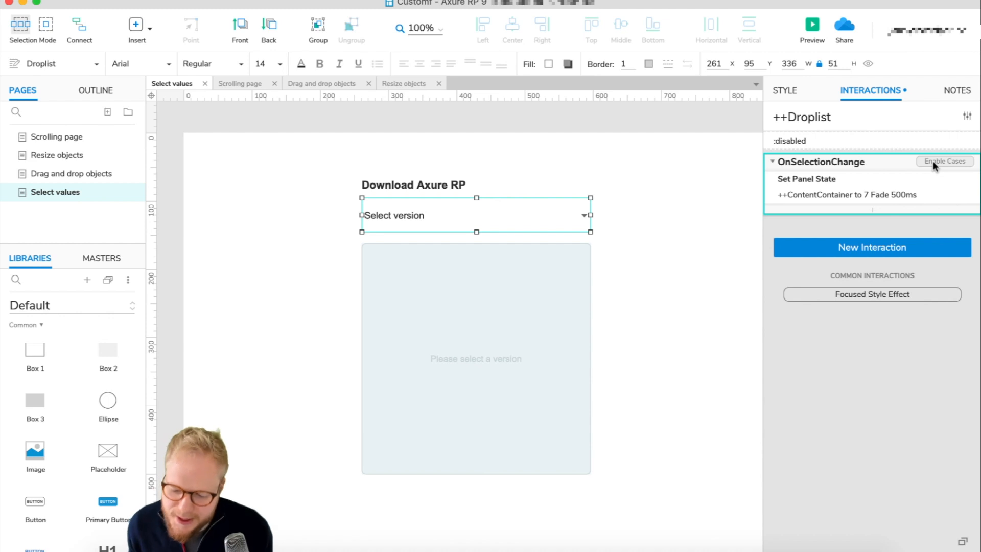
left_click(944, 161)
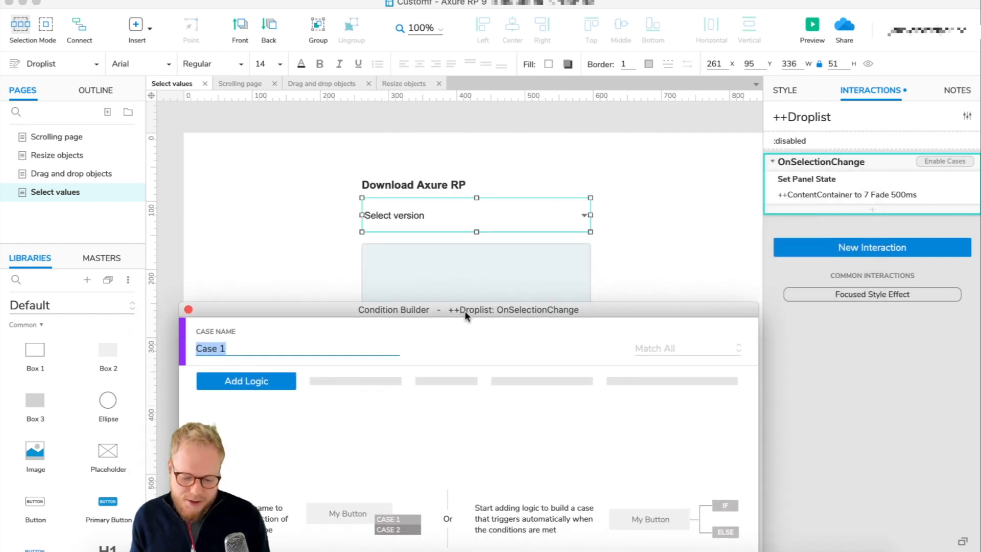
left_click(246, 380)
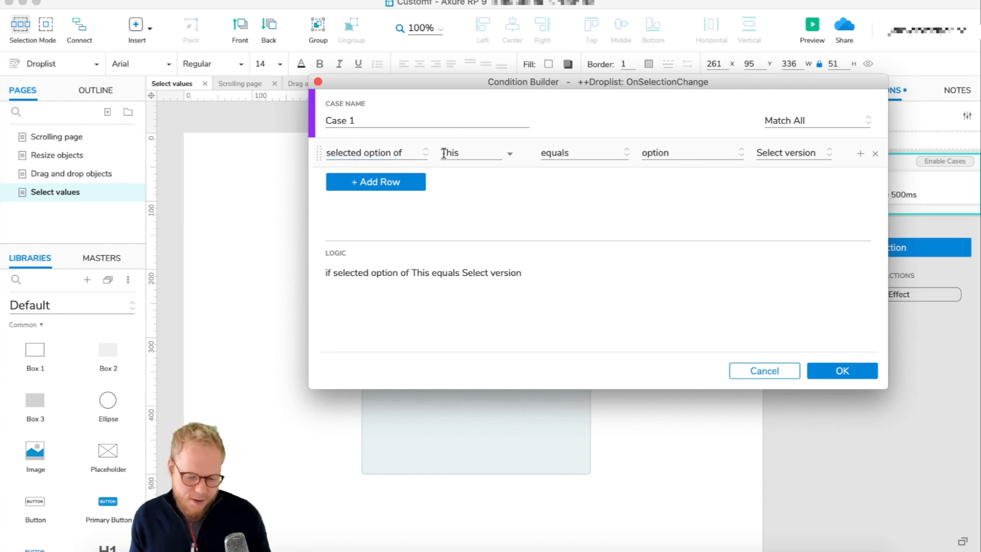
left_click(789, 152)
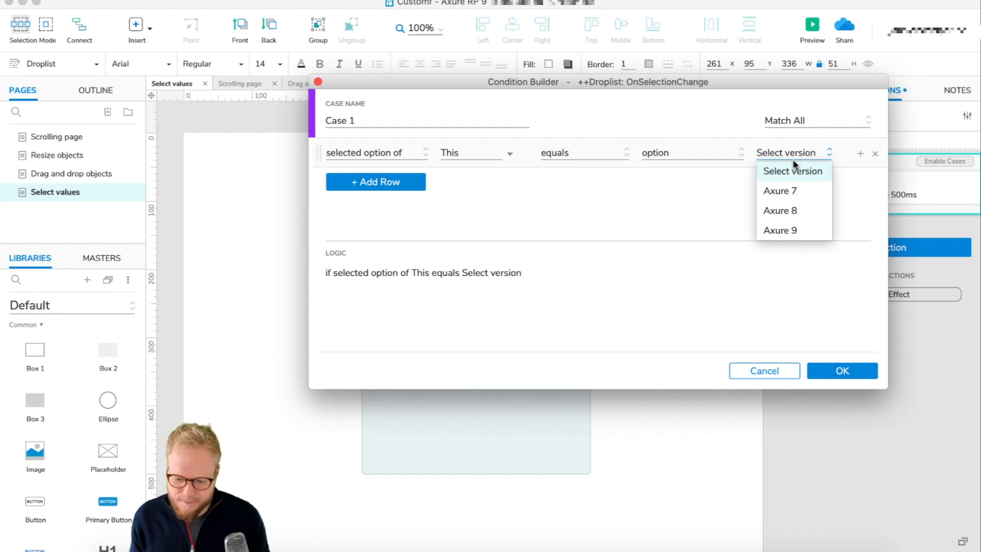
left_click(780, 191)
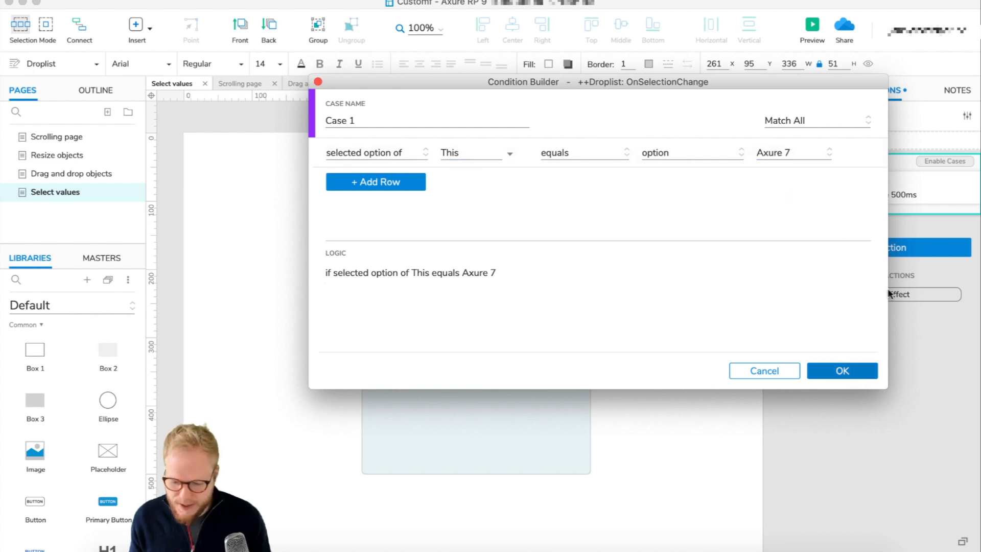
left_click(842, 370)
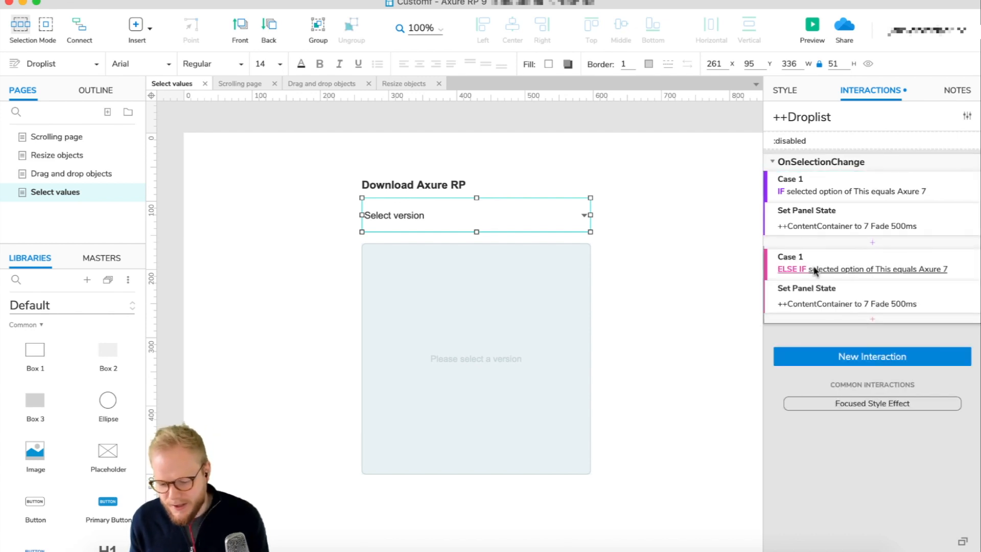
Step: Turn copied cases into IFs sending Axure 8 to state 8 and Axure 9 to state 9
right_click(813, 269)
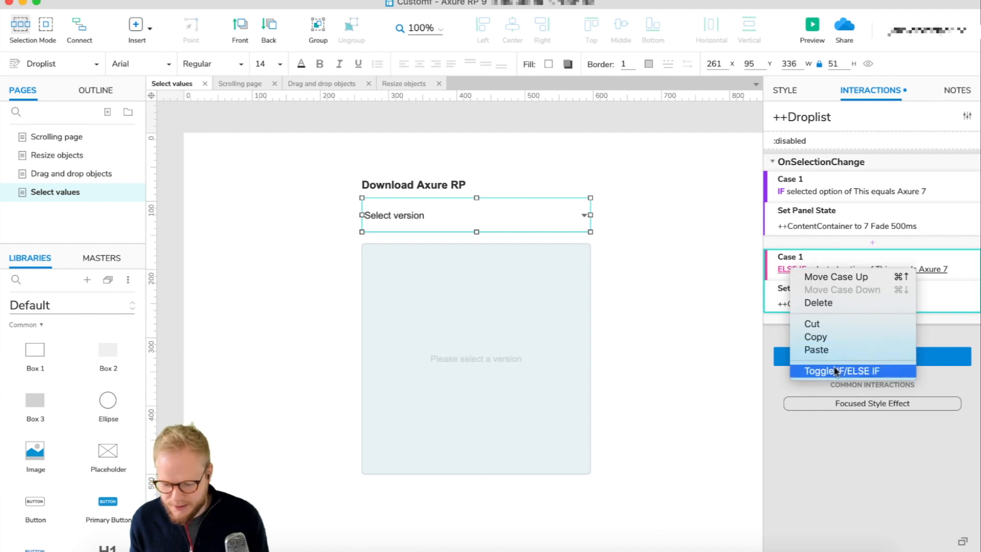
left_click(841, 370)
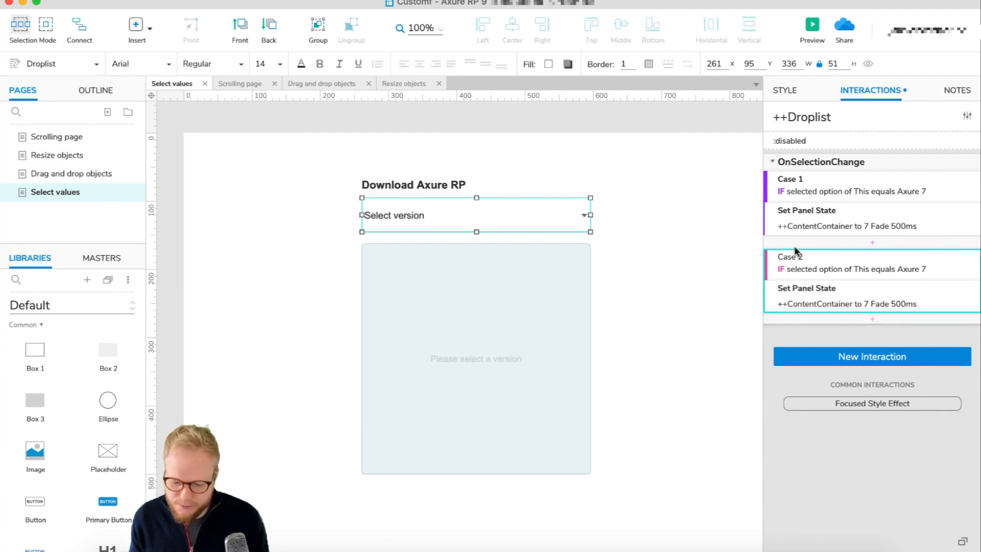
double_click(789, 257)
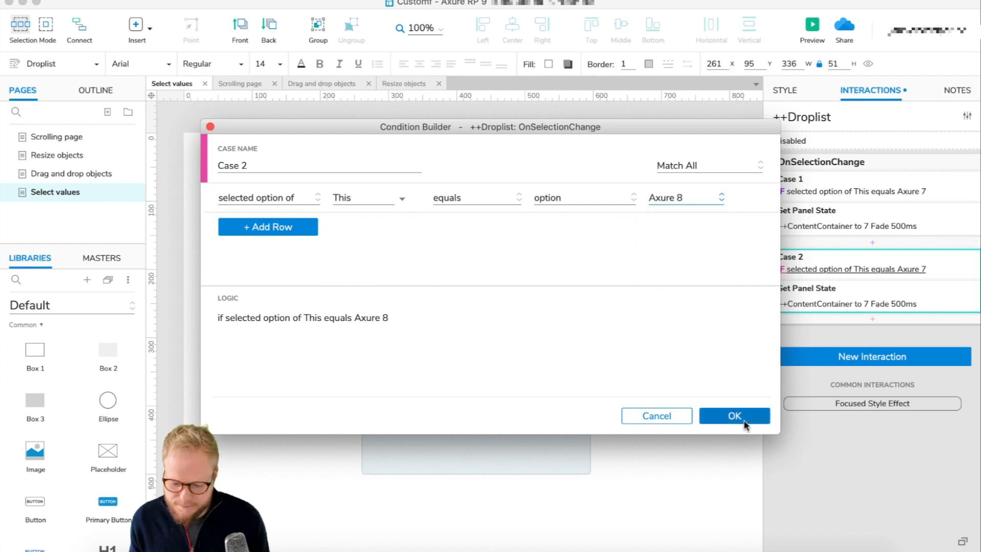
left_click(734, 415)
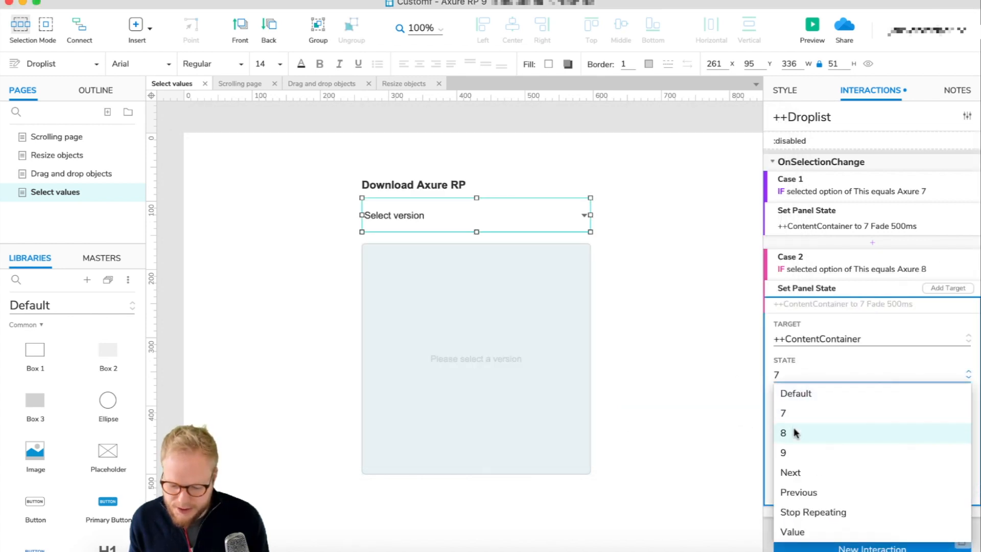
left_click(783, 432)
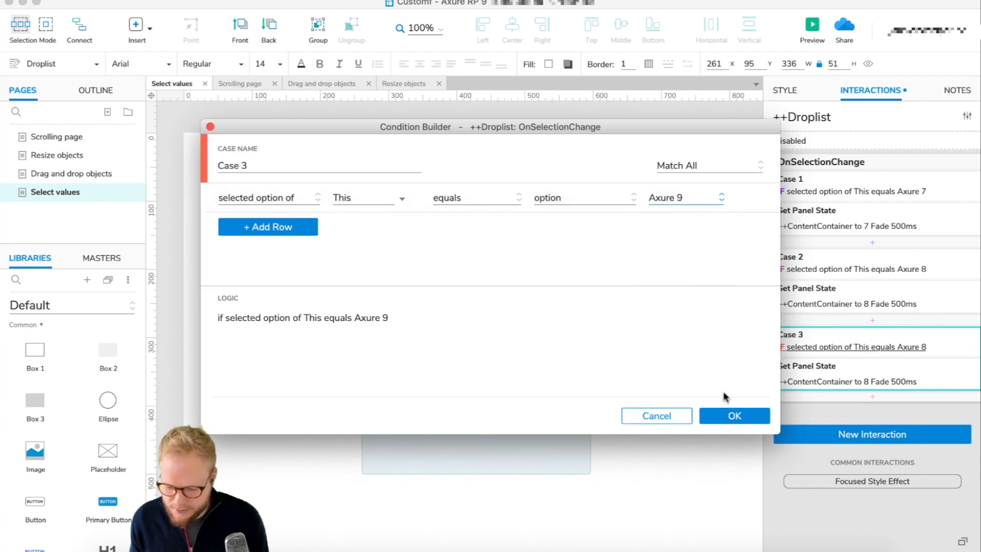
left_click(733, 415)
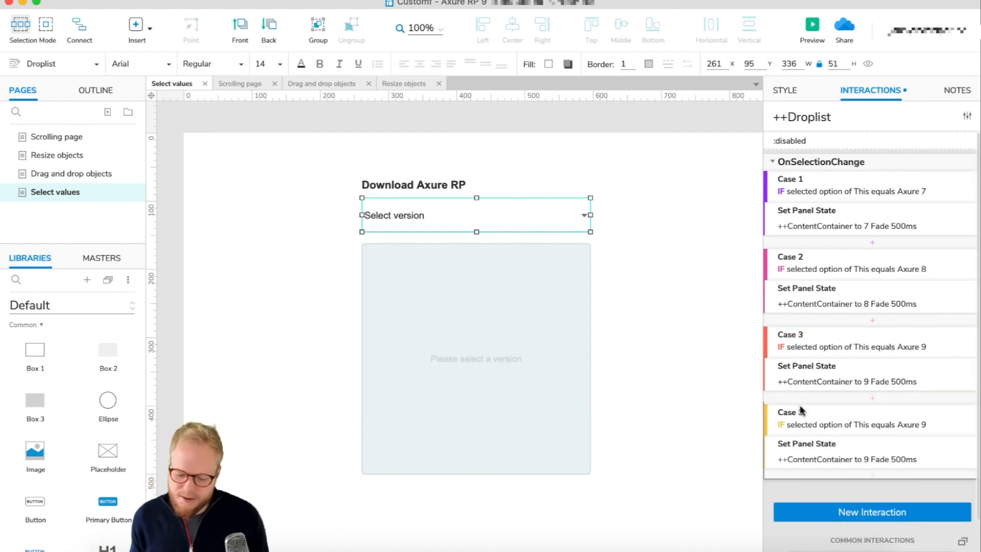
Step: Make Case 4 trigger on 'Select version' and set ++ContentContainer to its Default state
left_click(791, 412)
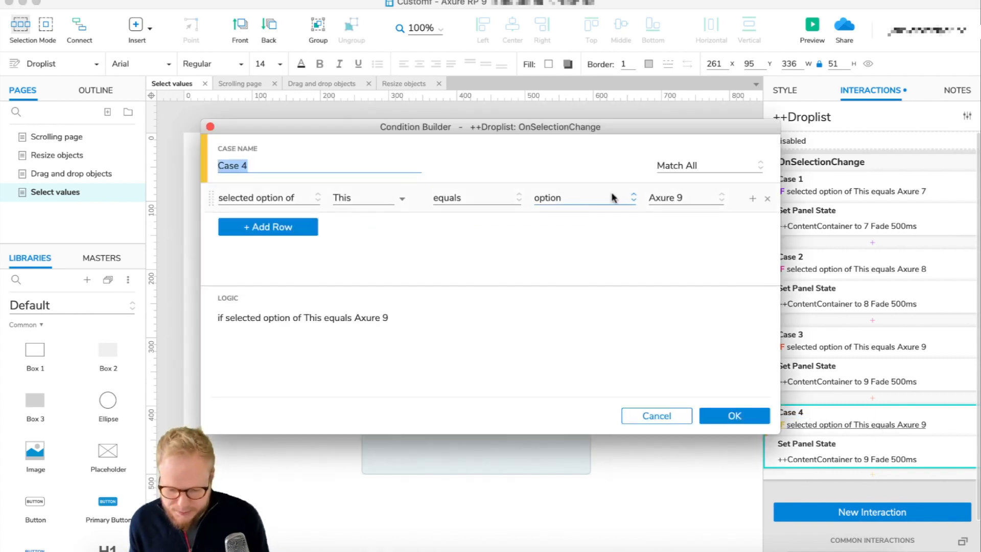
left_click(685, 197)
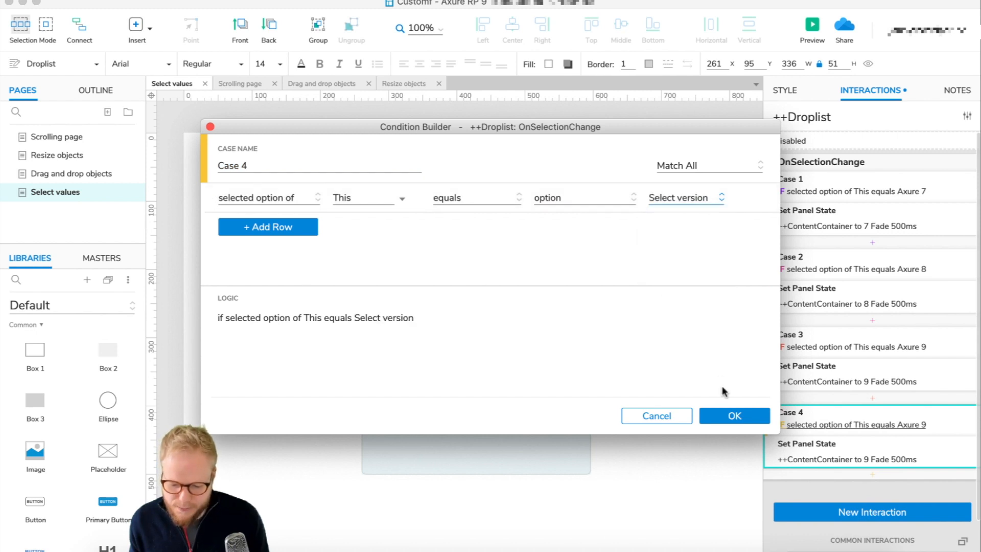
left_click(733, 416)
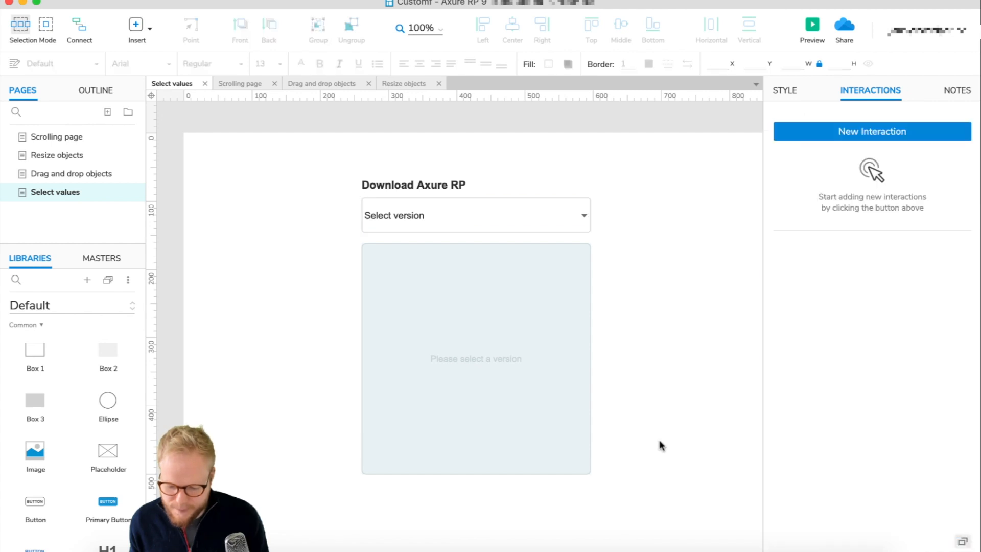
Step: Rename the version droplist's first option to 'Select a version'
left_click(476, 214)
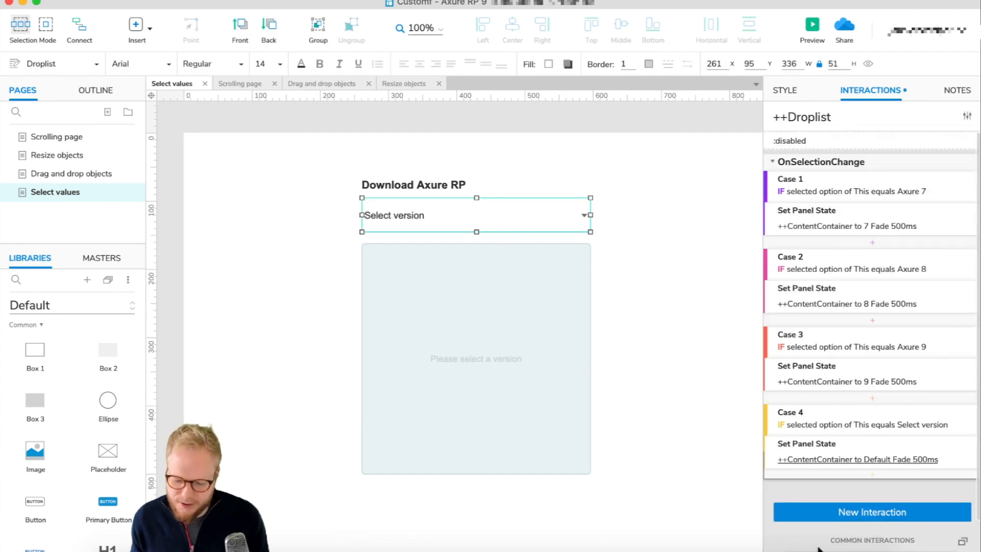
mouse_move(831, 433)
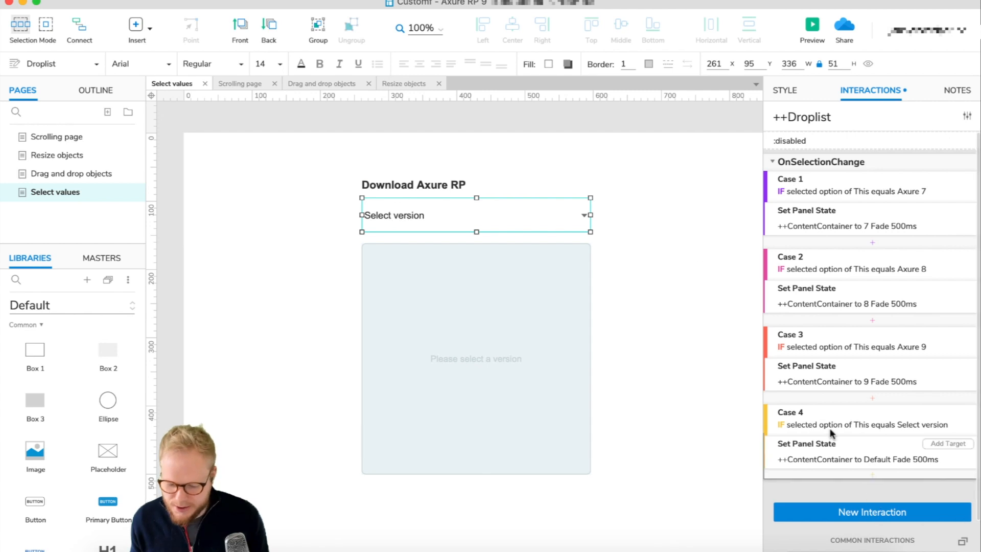
double_click(476, 214)
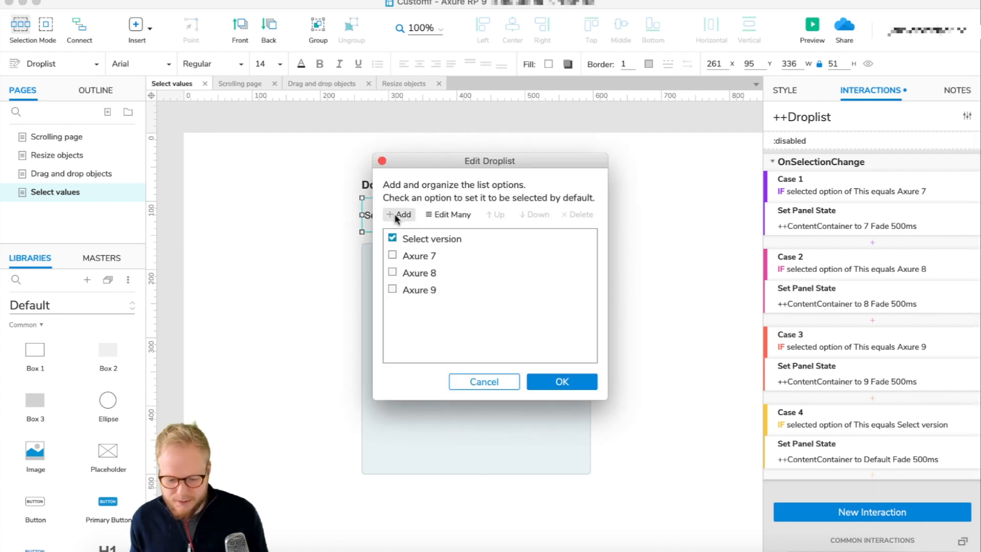
left_click(430, 238)
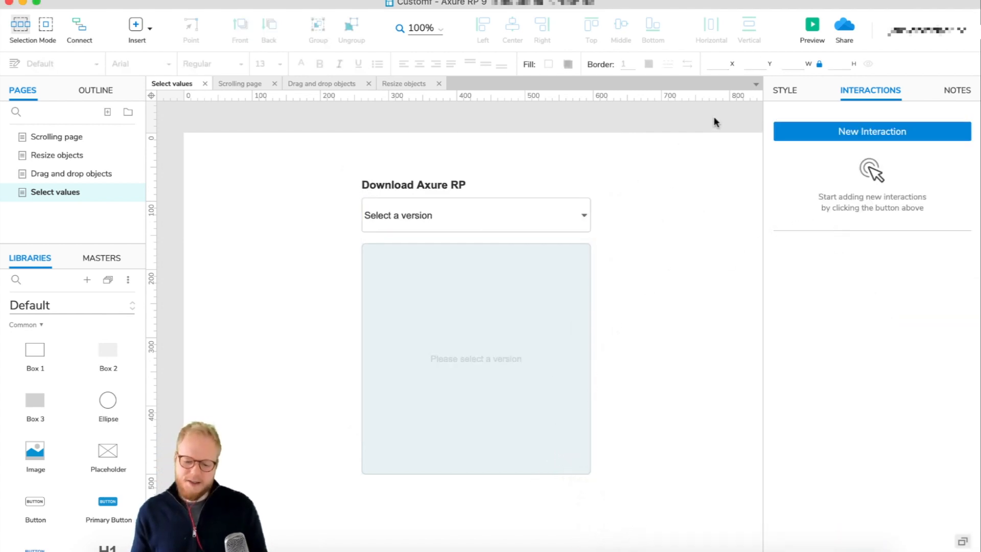
Step: Preview in Chrome and pick Axure 8, 'Select a version', then Axure 9 from the droplist
left_click(811, 24)
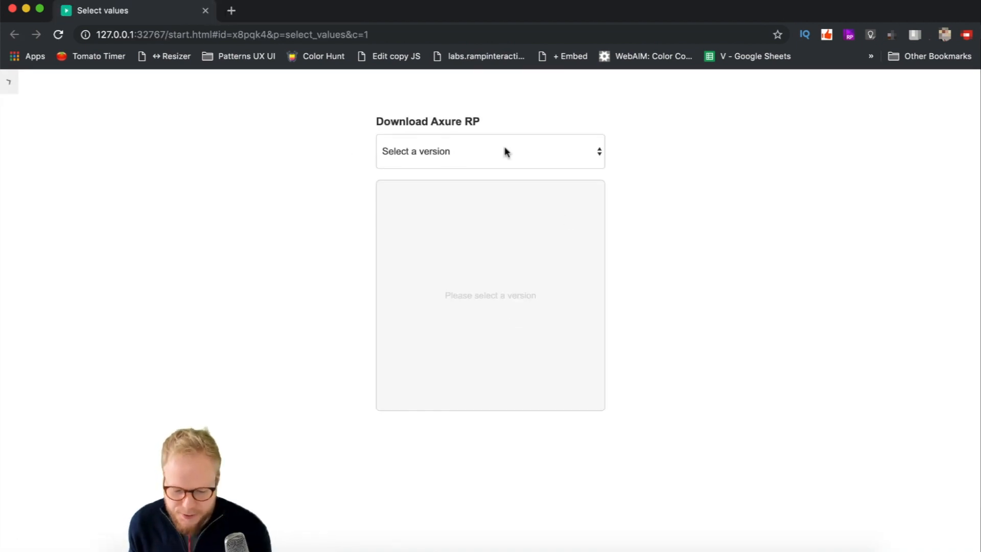
mouse_move(555, 155)
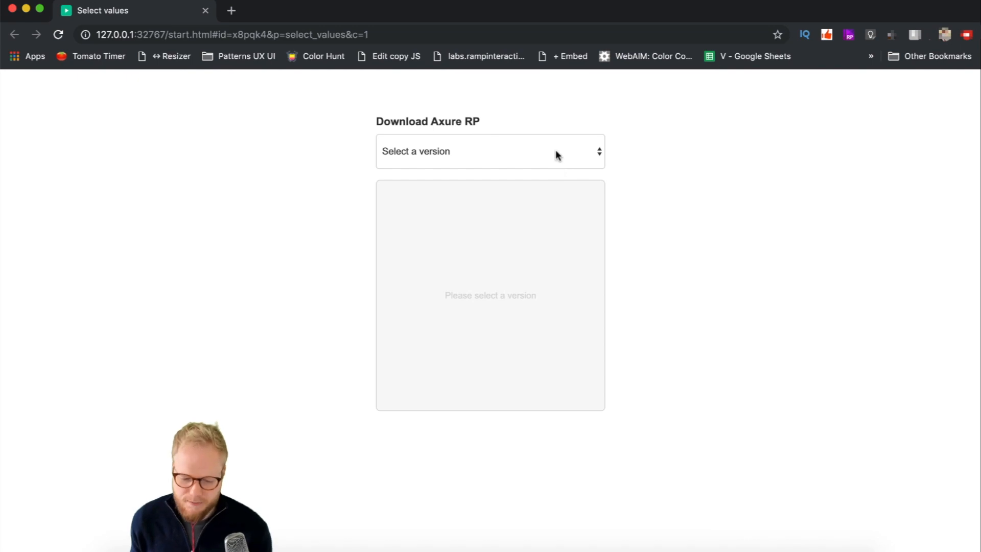
left_click(490, 151)
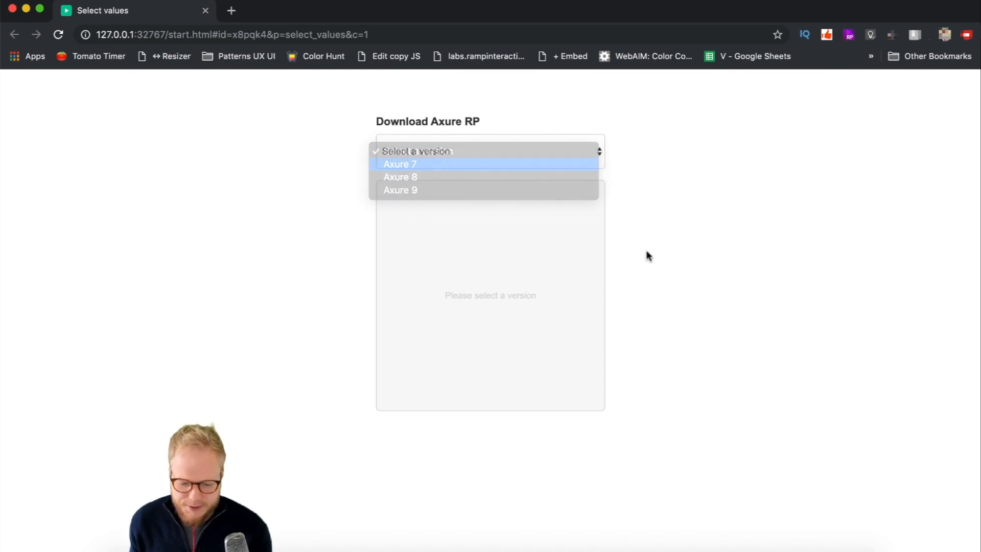
left_click(399, 163)
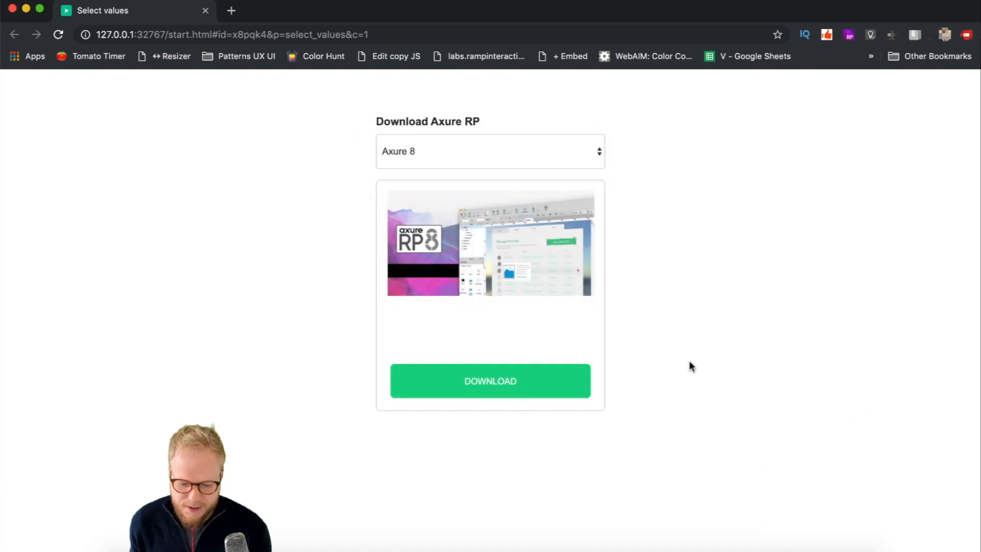
left_click(490, 151)
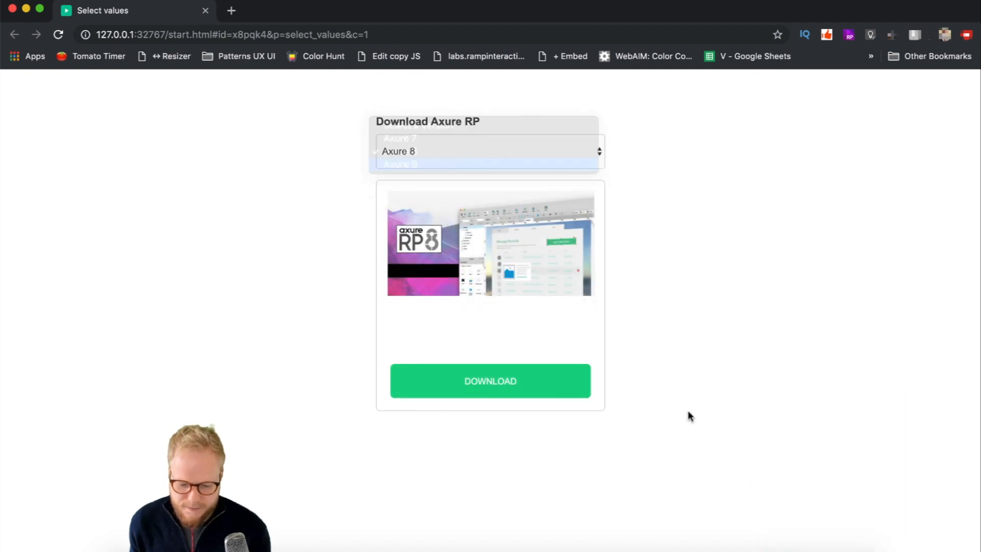
left_click(491, 150)
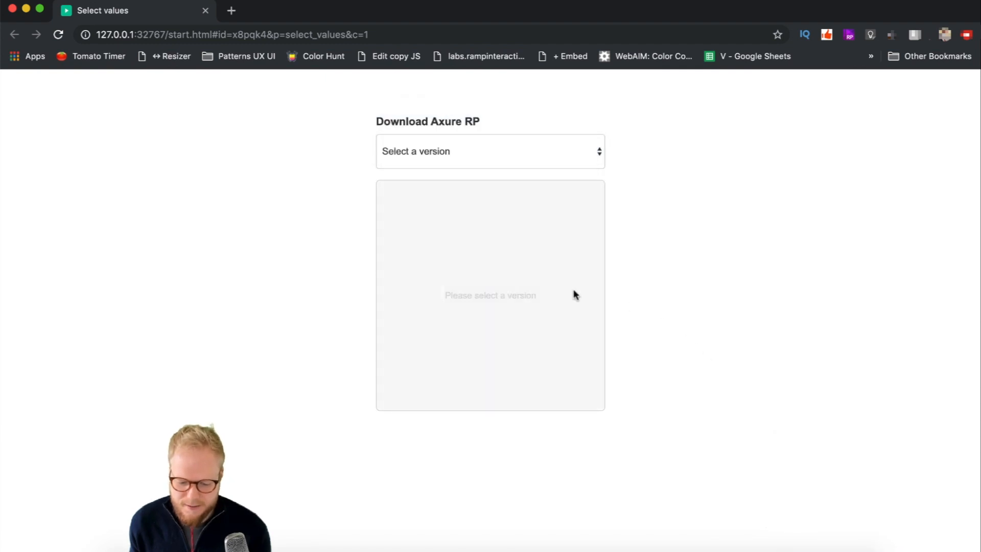
left_click(490, 151)
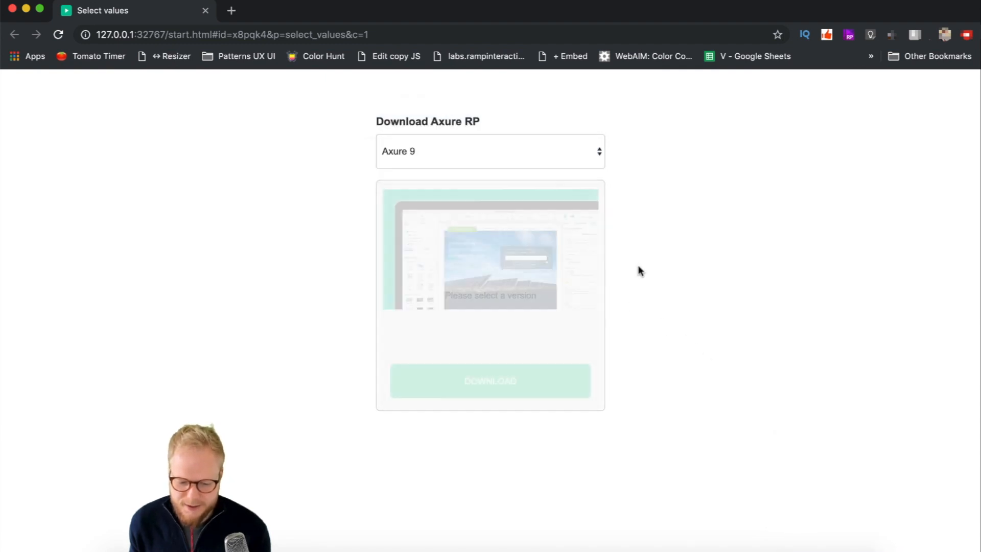